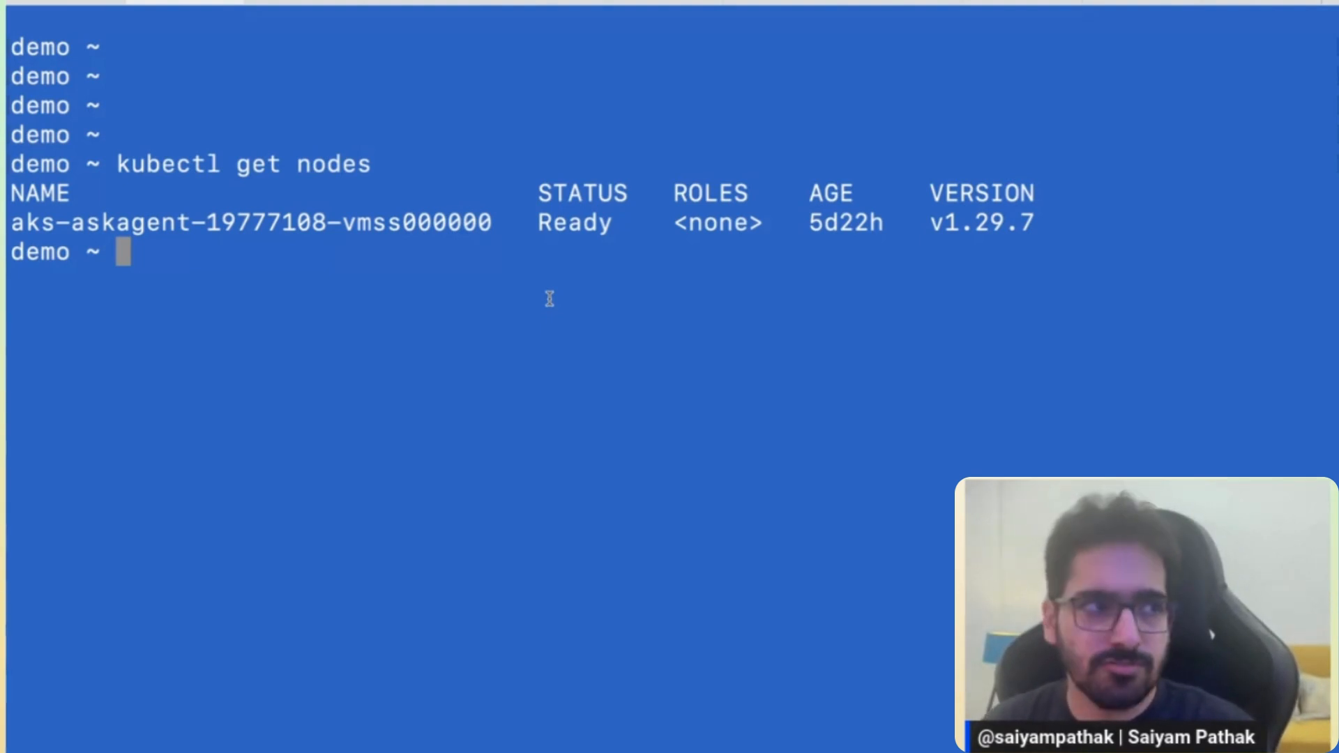
pyautogui.moveTo(695, 270)
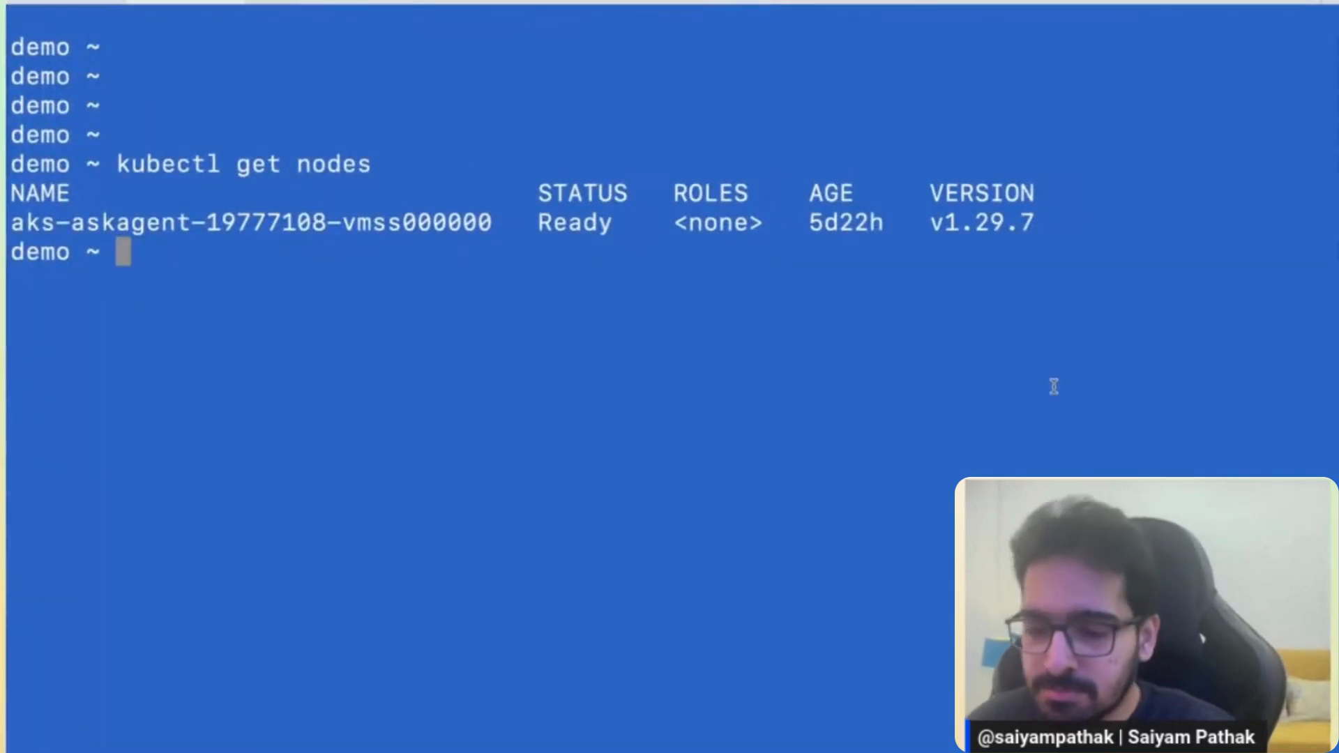
# List the pods in the cert-manager namespace to confirm they are running
pyautogui.write('kubectl get pods -n cert-manager')
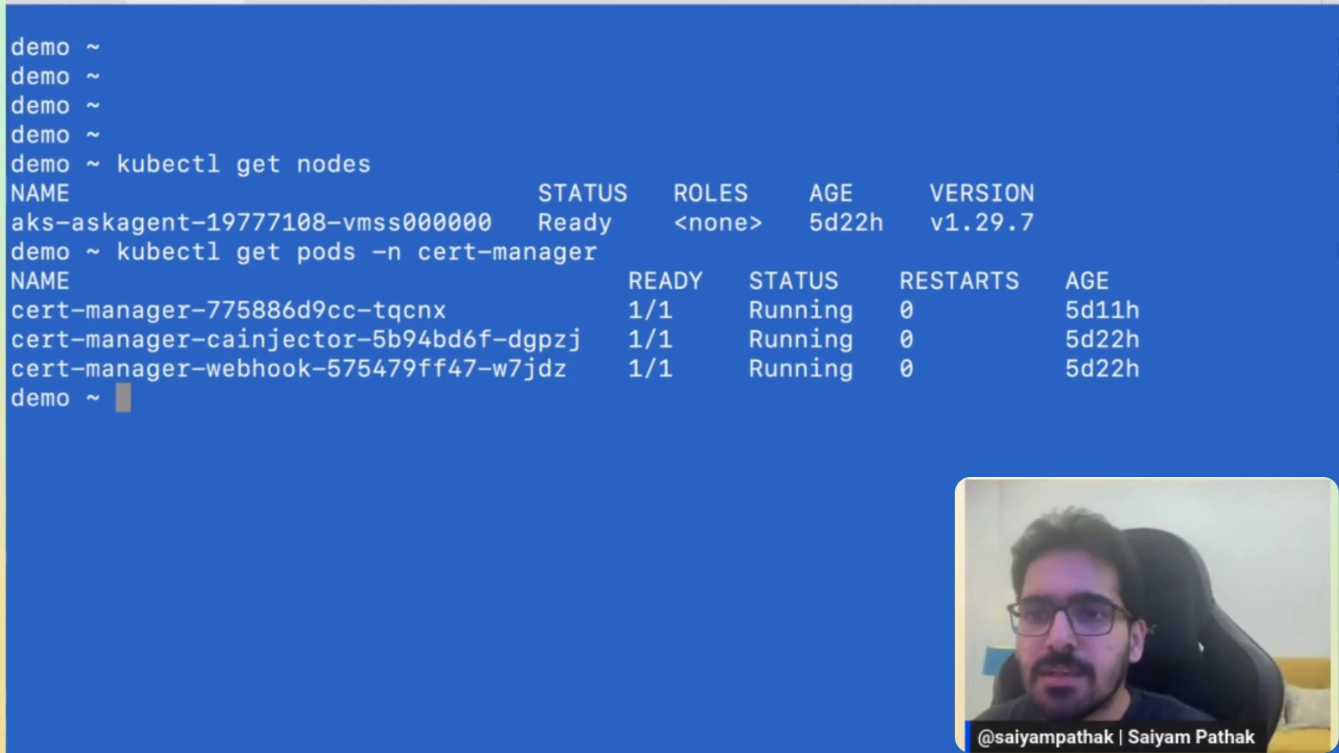
pyautogui.moveTo(993, 417)
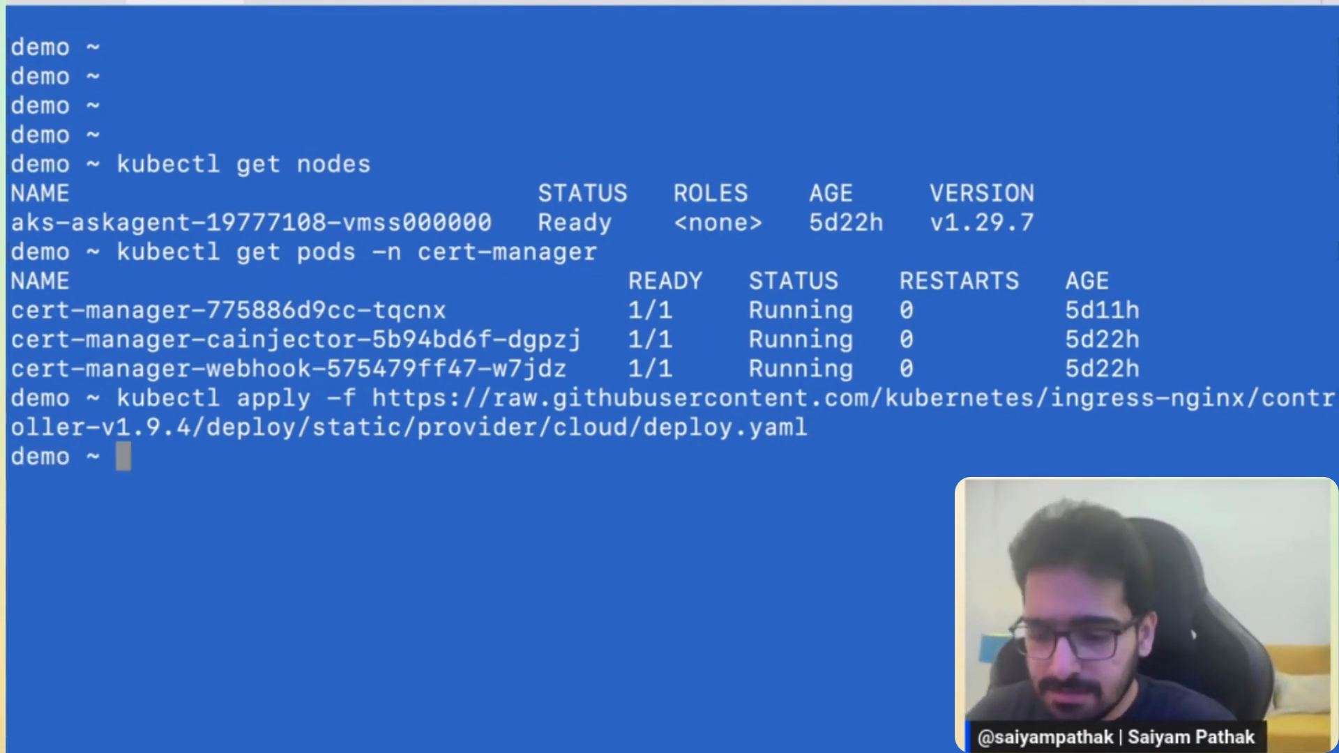
# List the ingress-nginx services and highlight the controller's external IP 135.237.41.64
pyautogui.write('kubectl get')
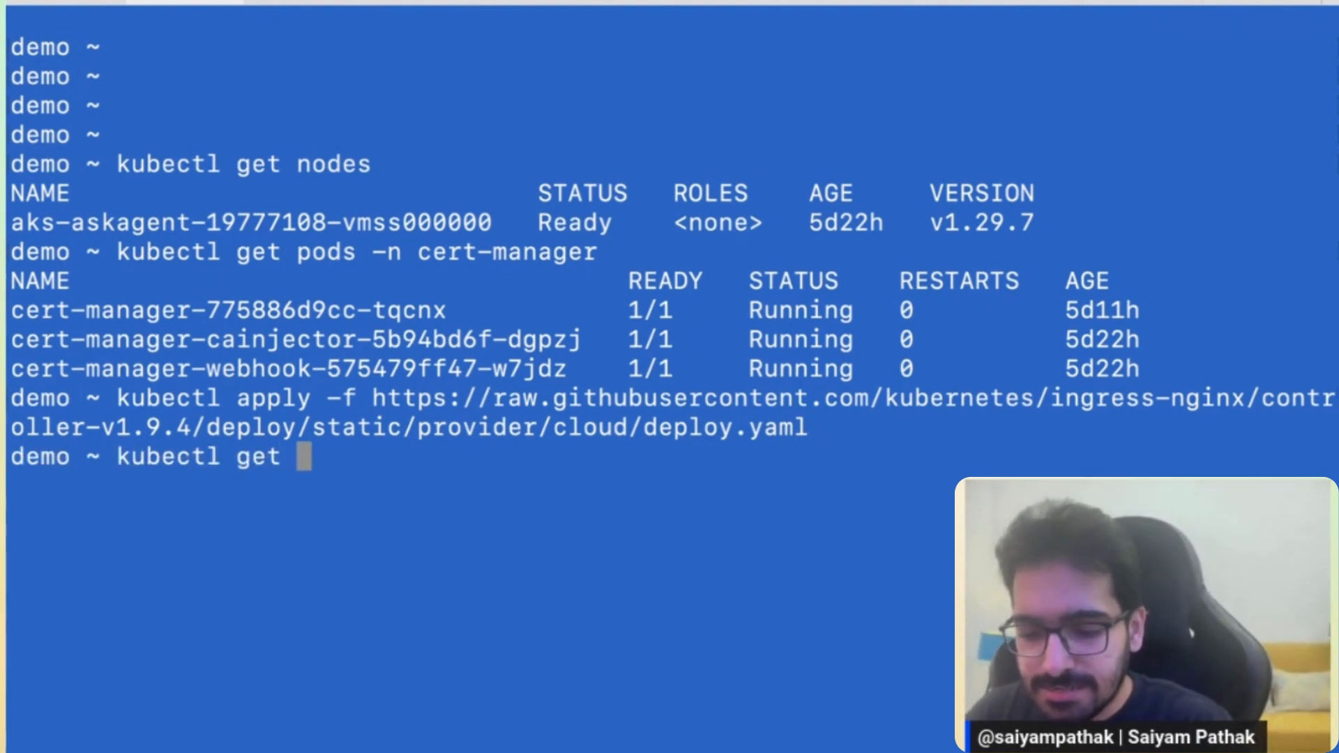
pyautogui.write('svc -n')
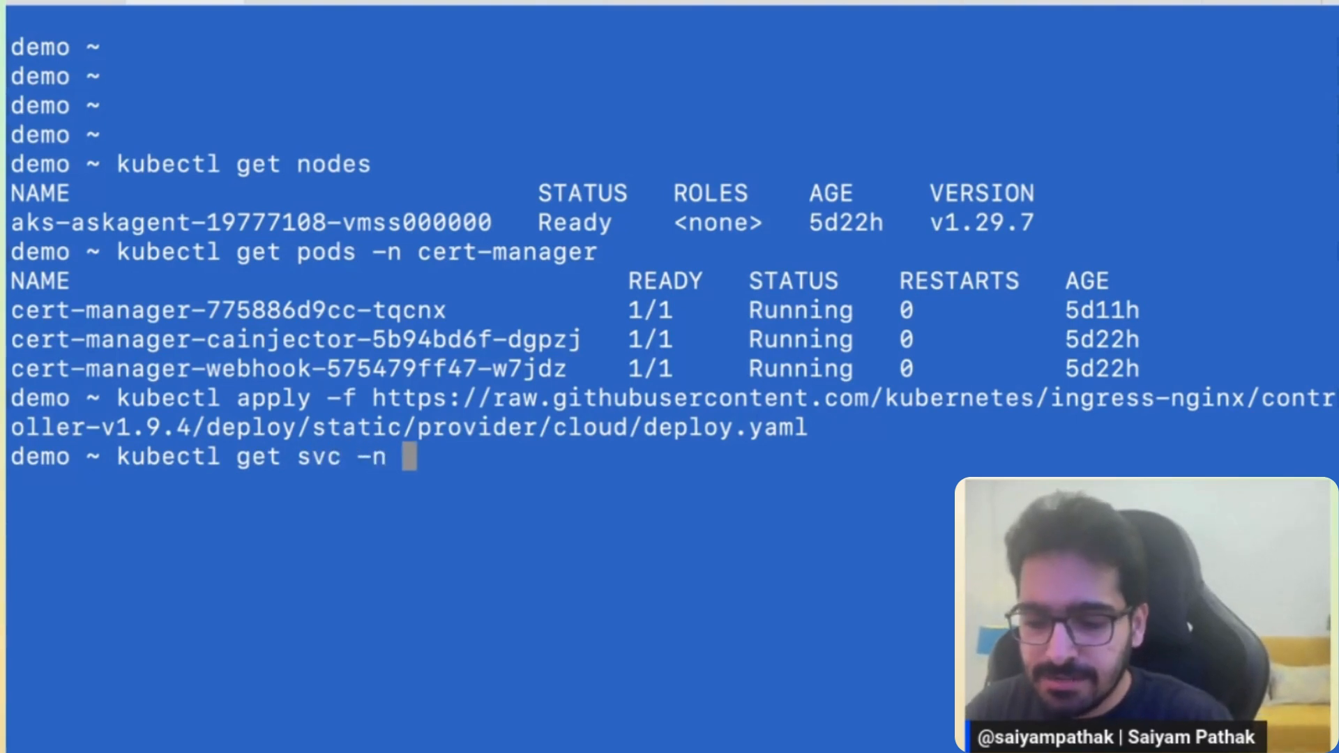
pyautogui.write('ingress-nginx')
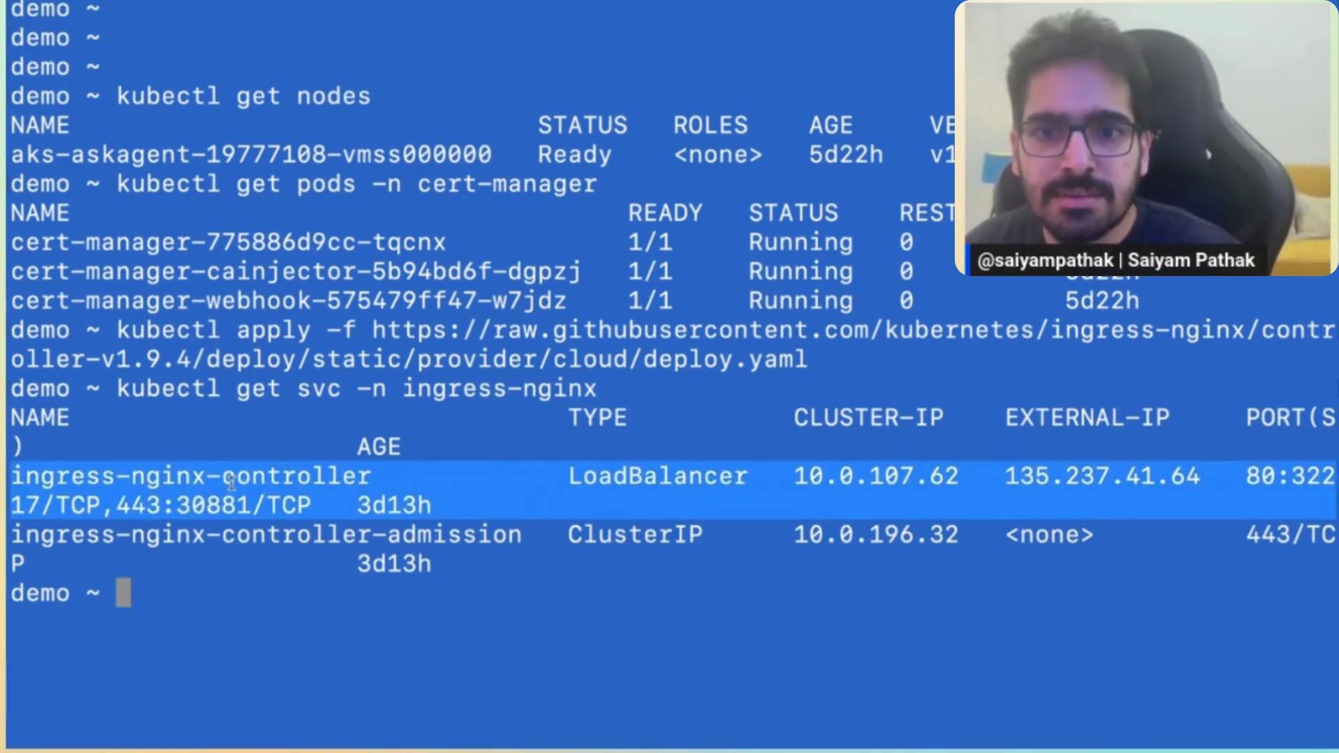
pyautogui.doubleClick(657, 477)
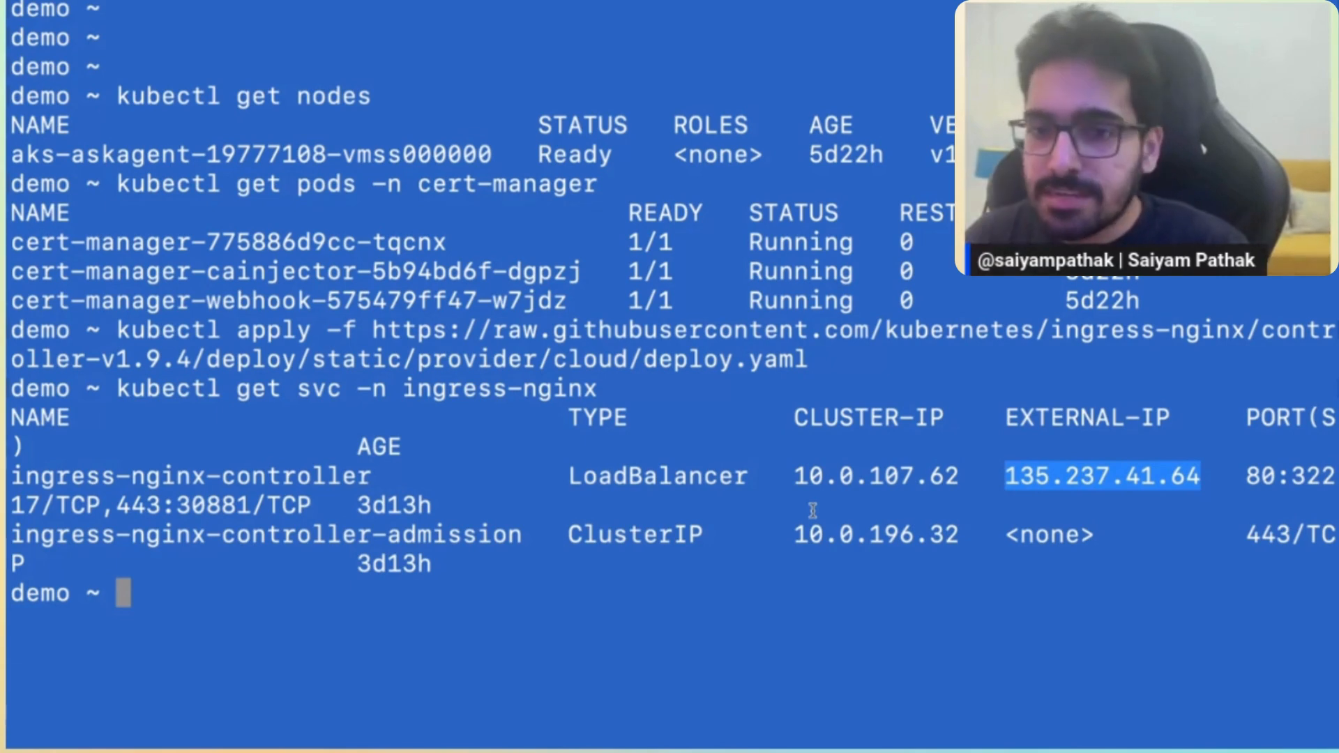
# Show config.yaml with ingress host 135.237.41.64.sslip.io and start vcluster create
pyautogui.write('cat')
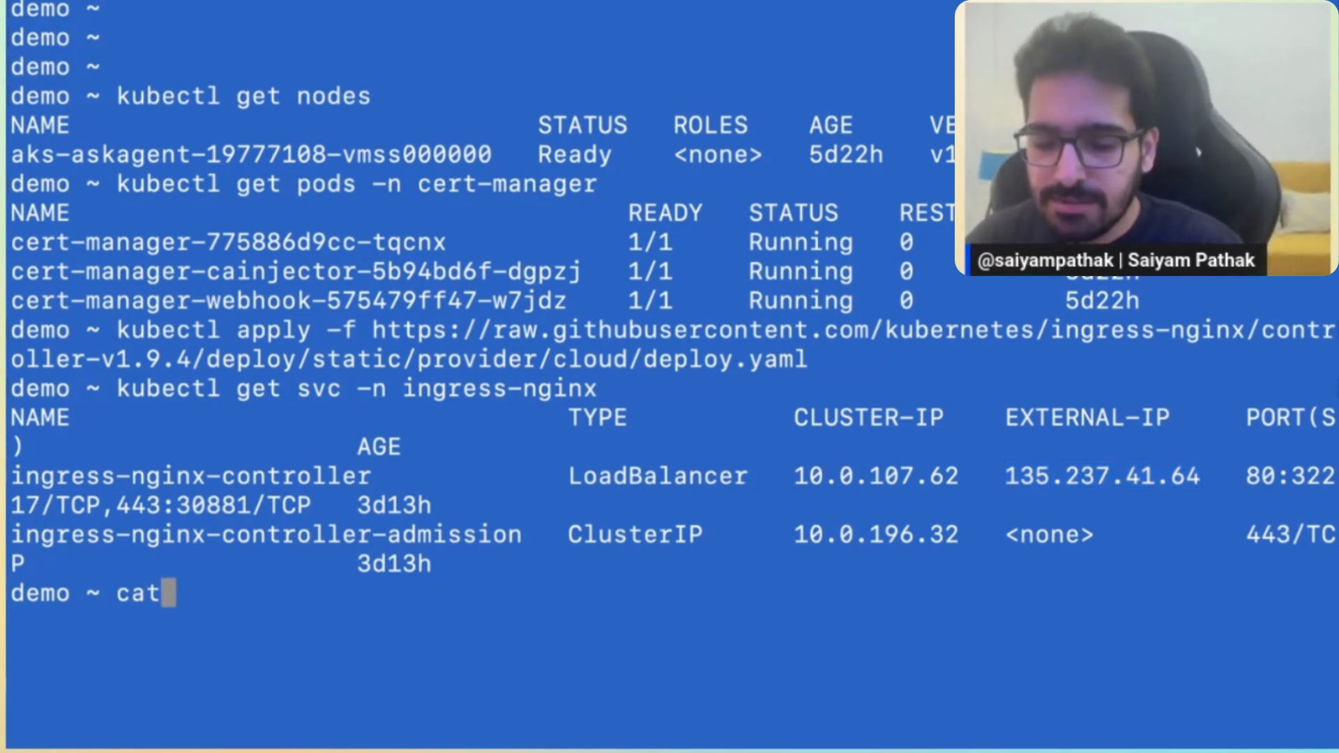
pyautogui.write('config.yaml')
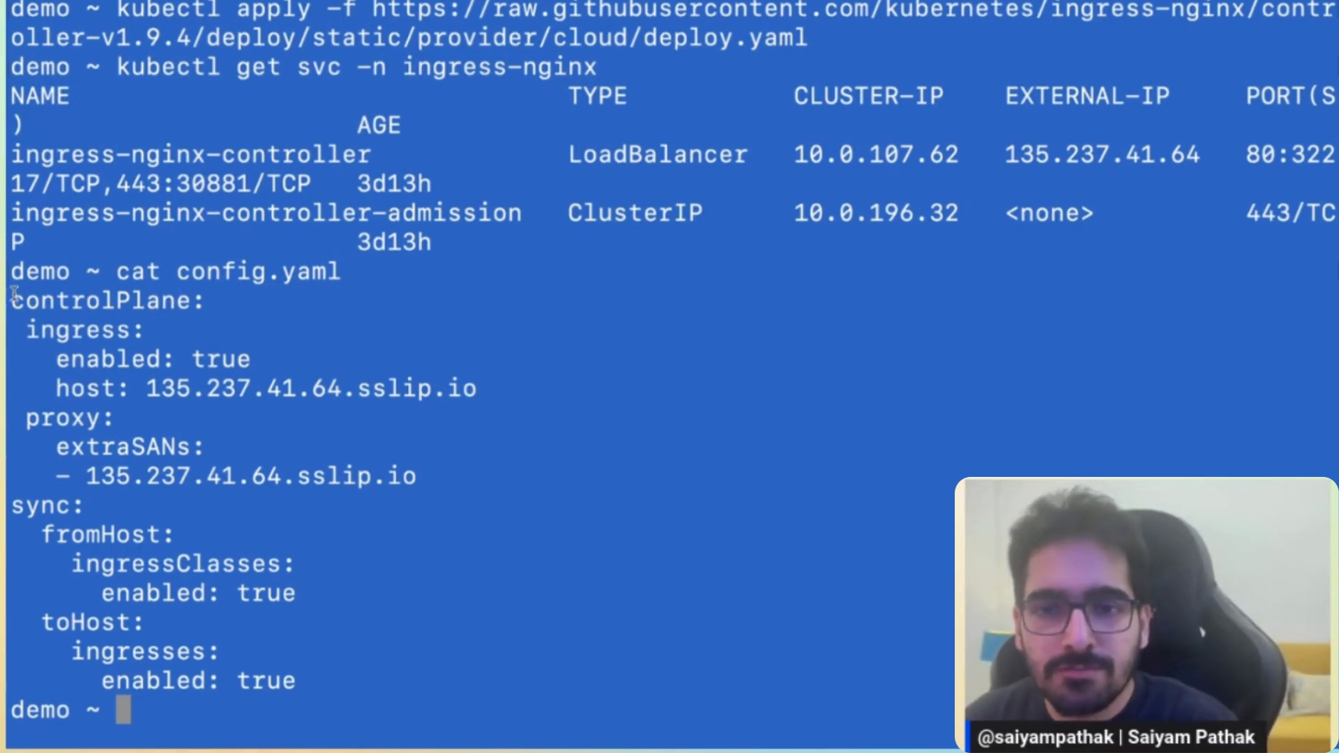
pyautogui.moveTo(12, 301); pyautogui.dragTo(243, 332)
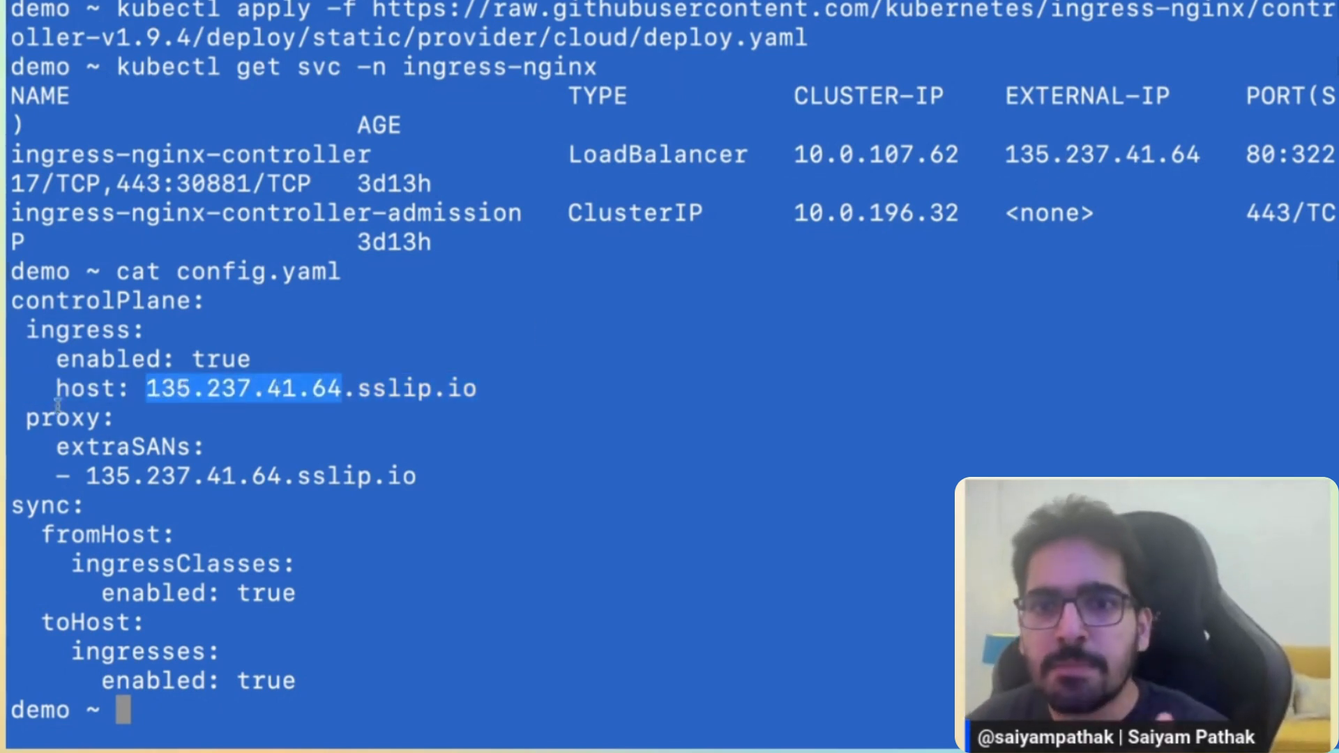
pyautogui.moveTo(107, 329)
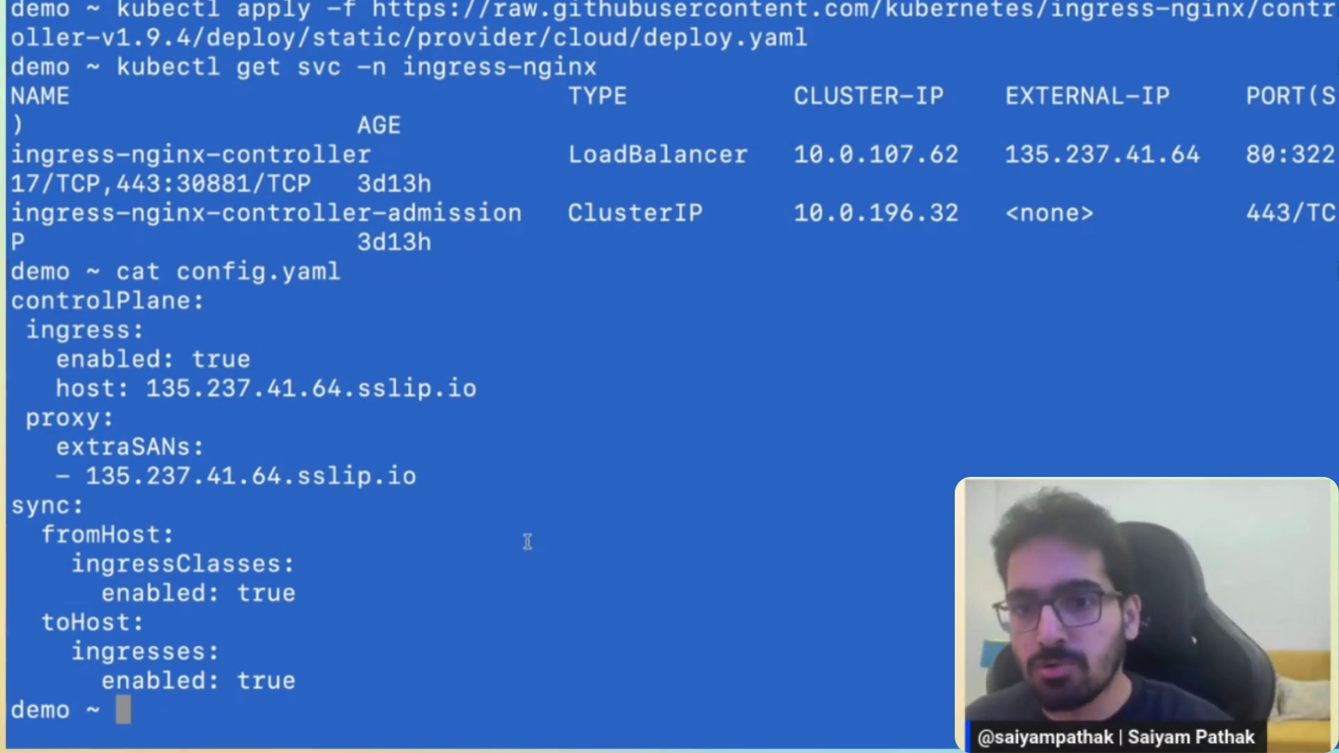
pyautogui.moveTo(318, 656)
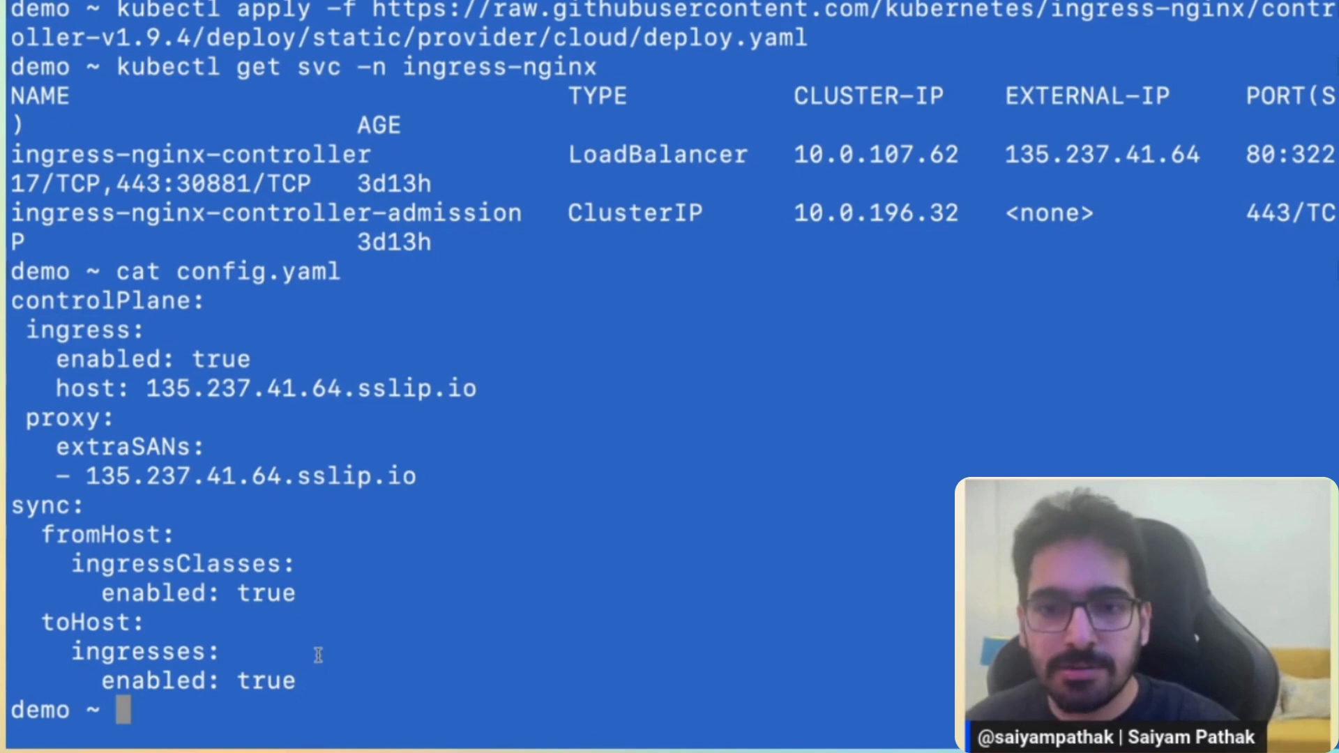
pyautogui.moveTo(357, 627)
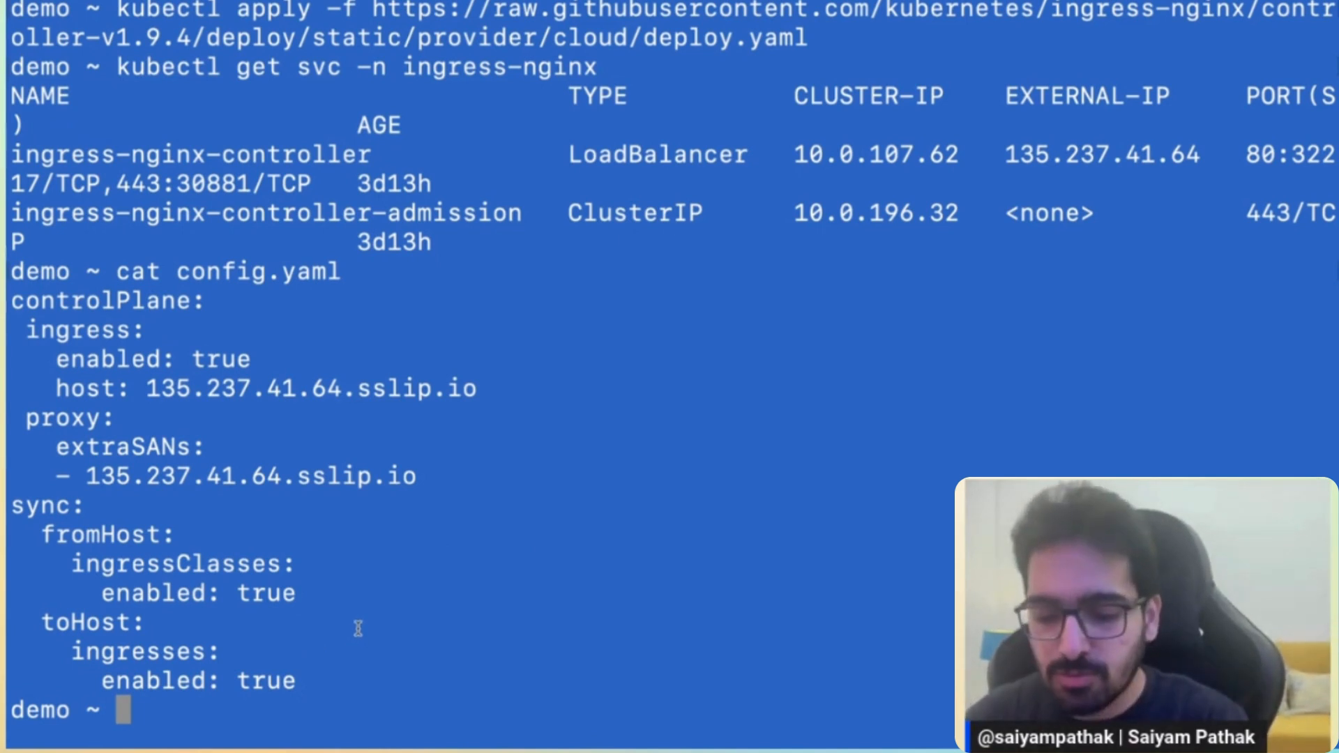
pyautogui.write('vcluster cr')
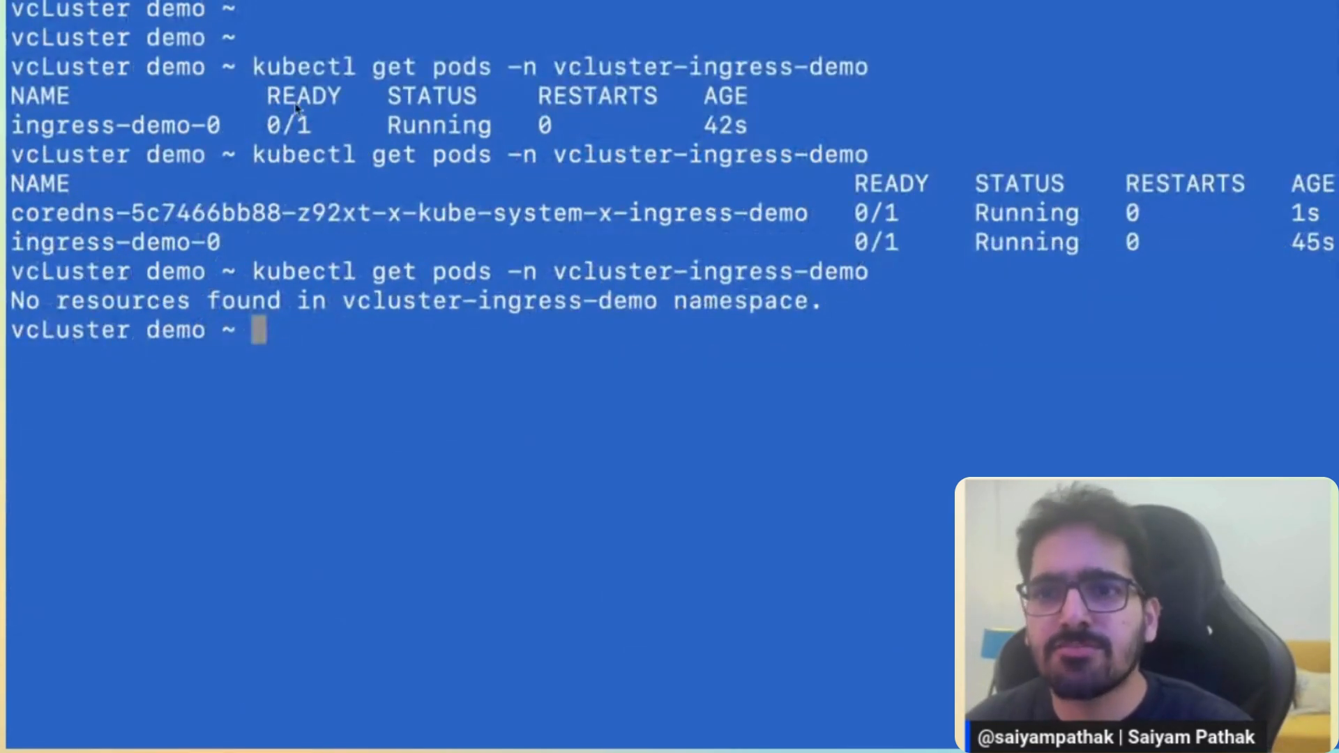
pyautogui.moveTo(770, 75)
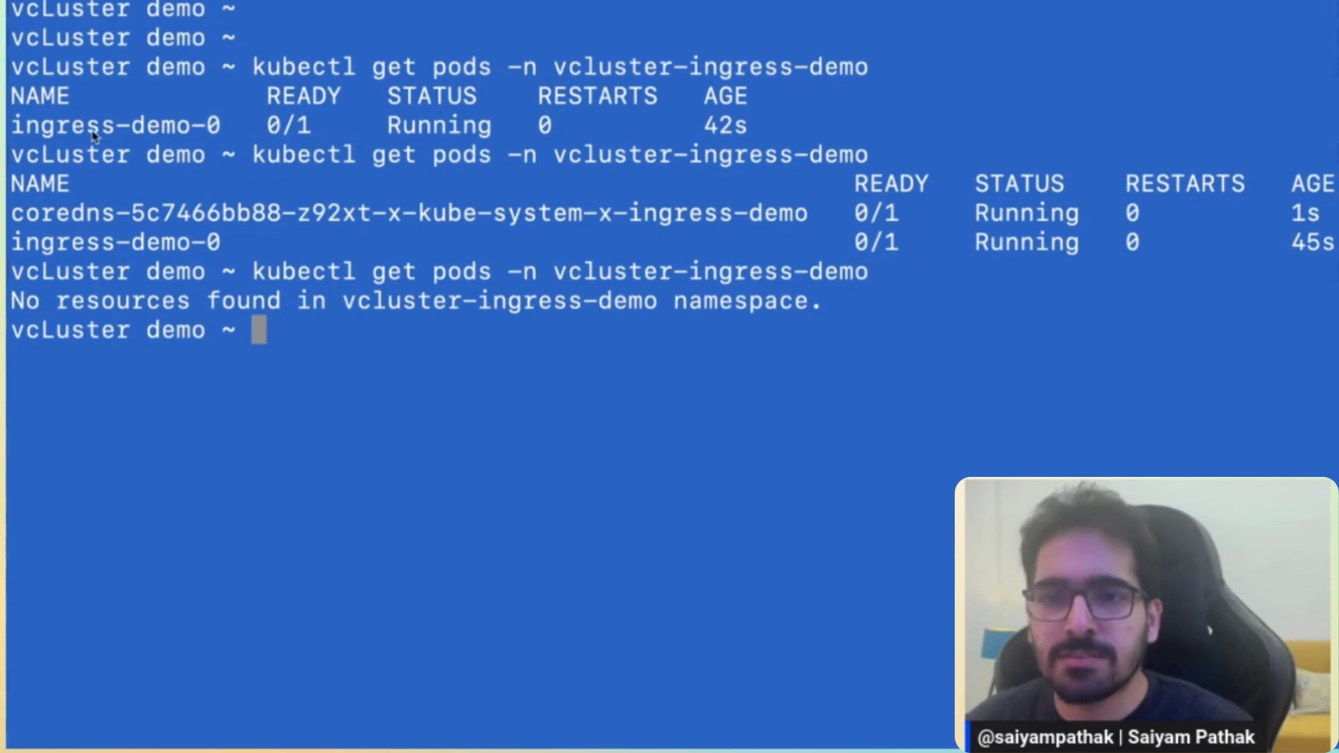
# List all pods and the ingress classes, highlighting the nginx class entry
pyautogui.moveTo(93, 124); pyautogui.dragTo(730, 248)
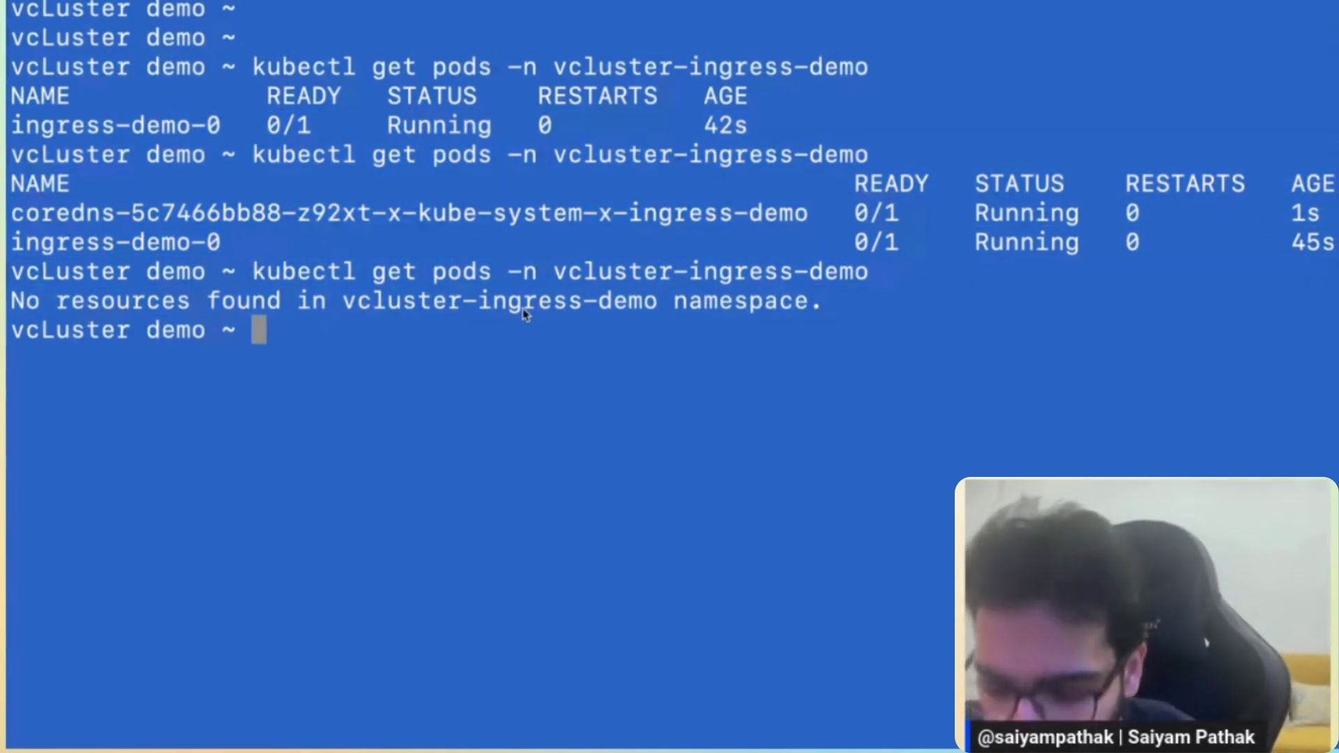
pyautogui.write('kubectl')
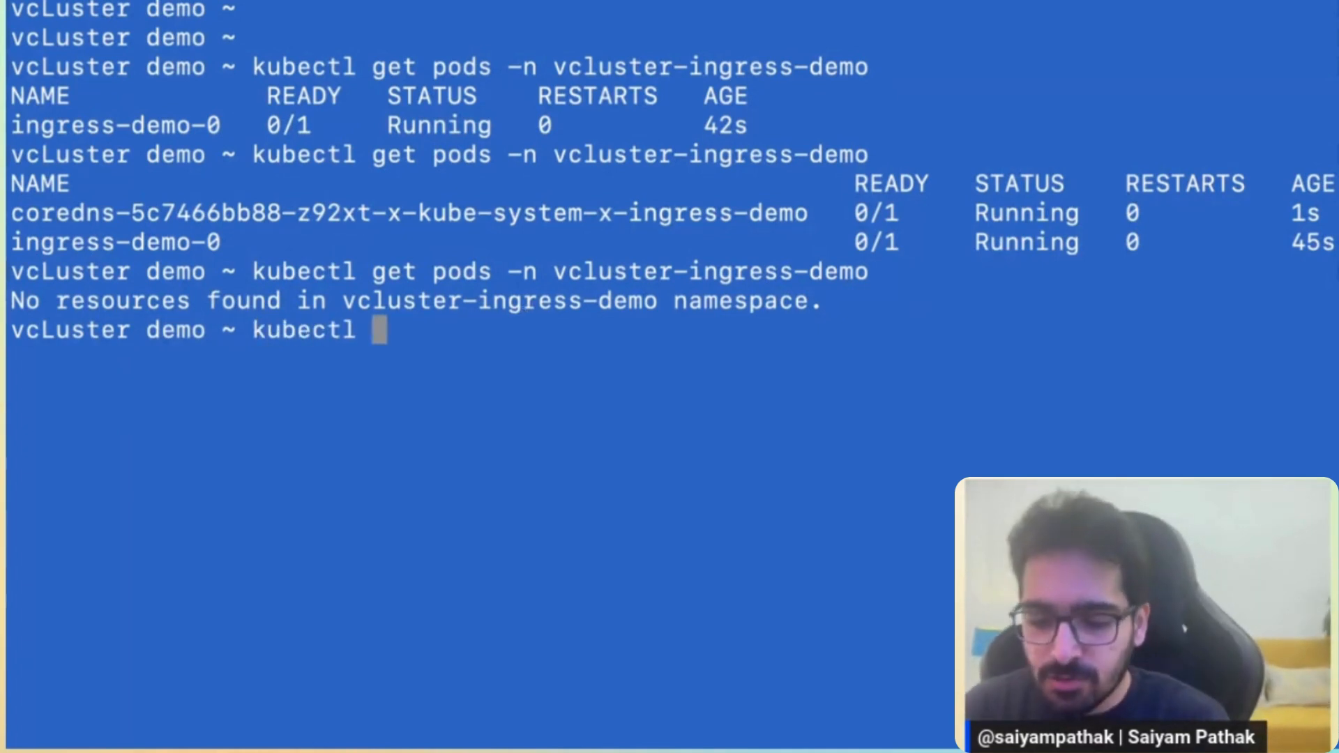
pyautogui.write('get pod -A')
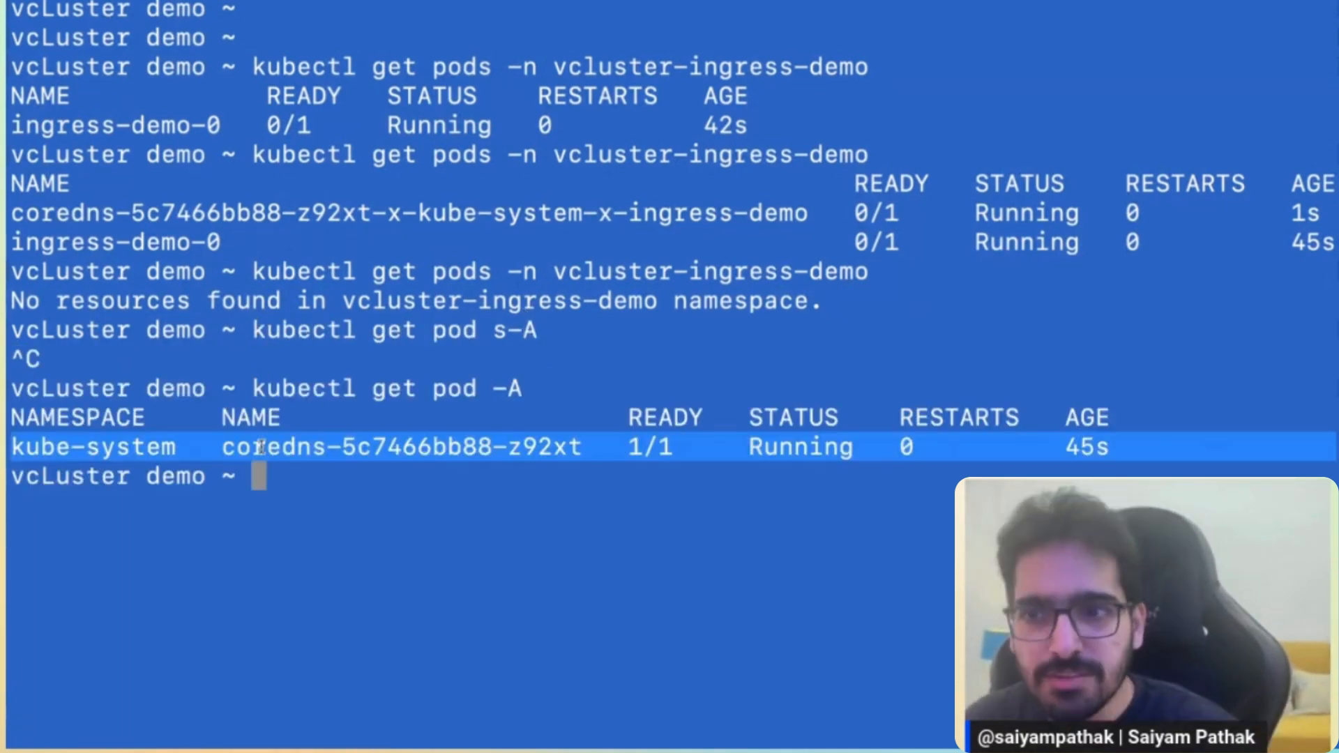
pyautogui.write('kubectl get ingress')
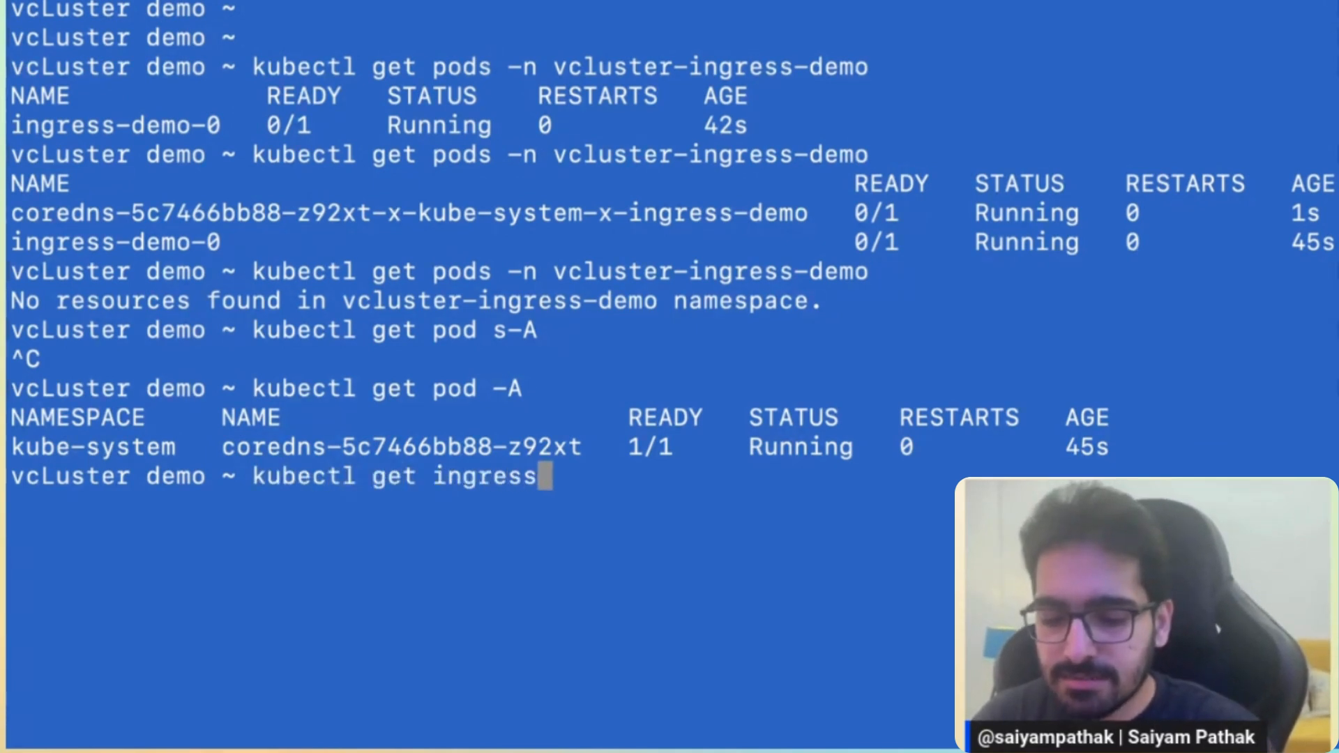
pyautogui.press('Enter')
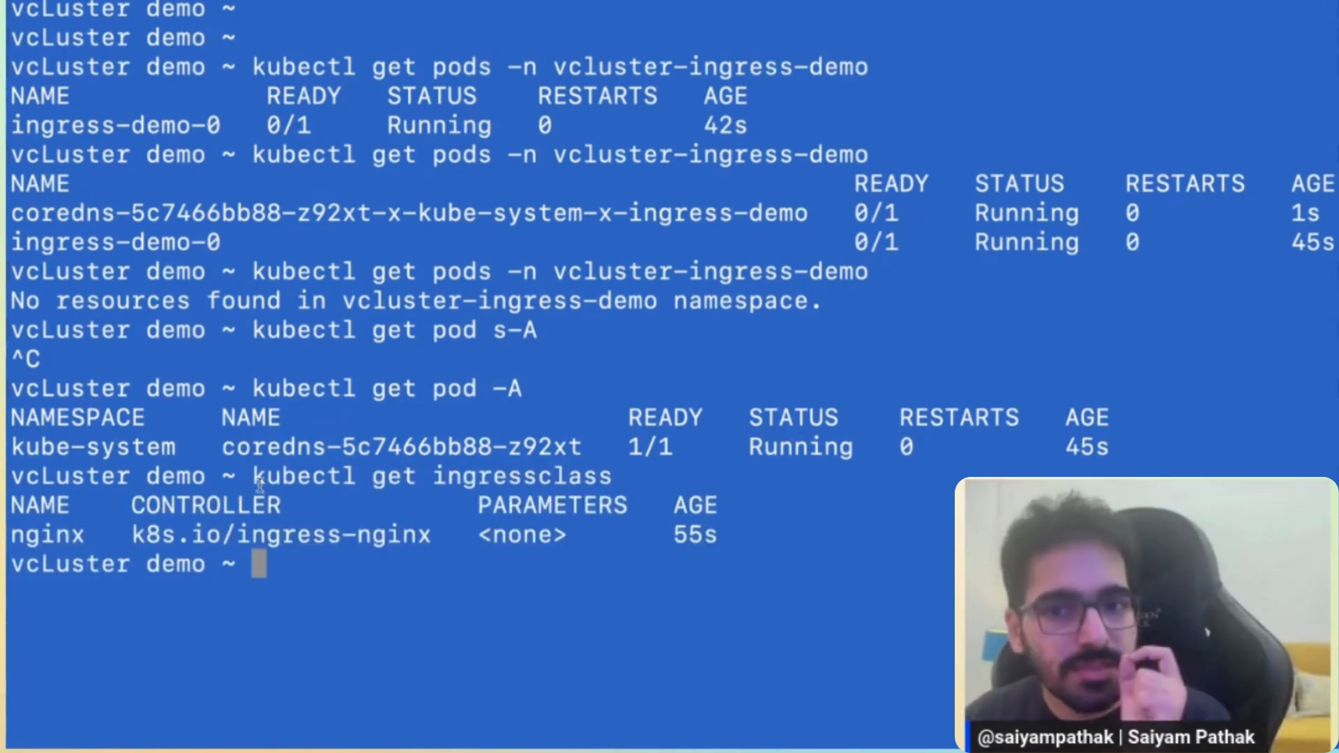
pyautogui.moveTo(257, 476); pyautogui.dragTo(725, 534)
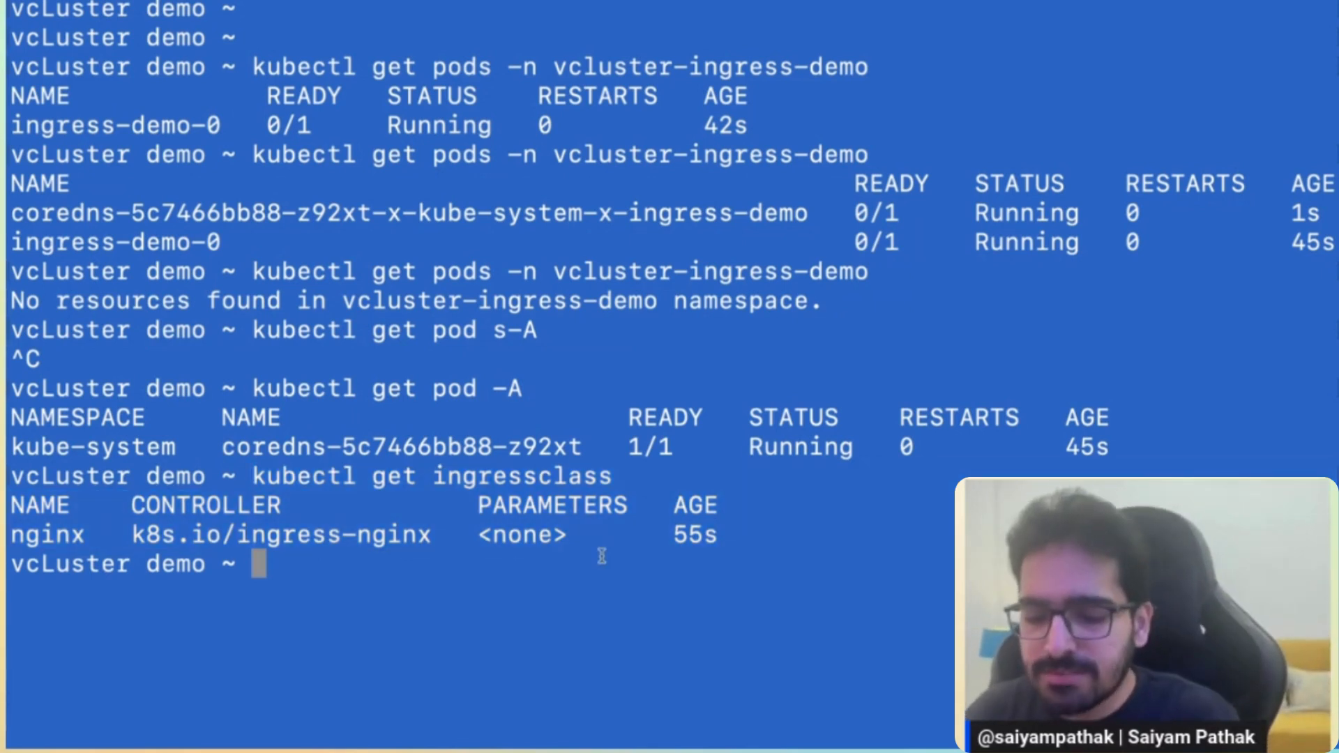
# Run an nginx pod from the nginx image and expose it as a service on port 80
pyautogui.write('kubectl ru')
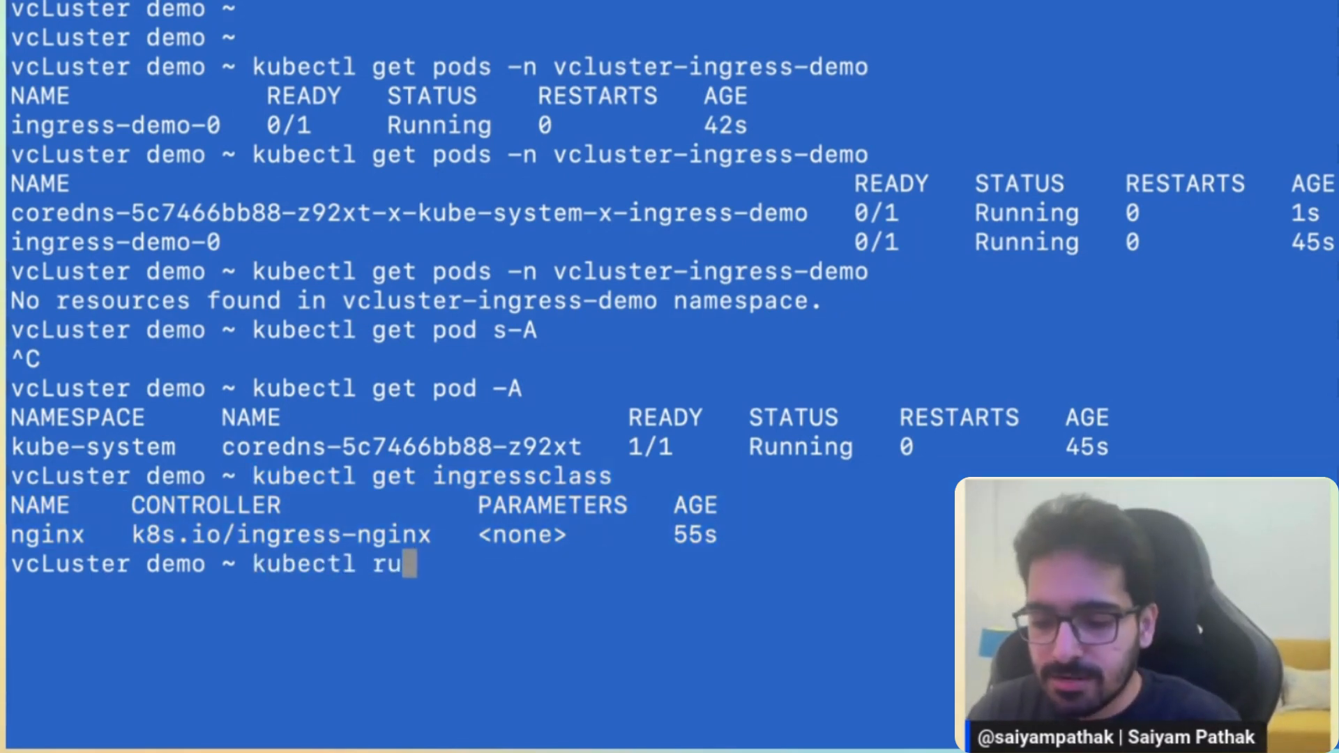
pyautogui.write('n nginx --imag')
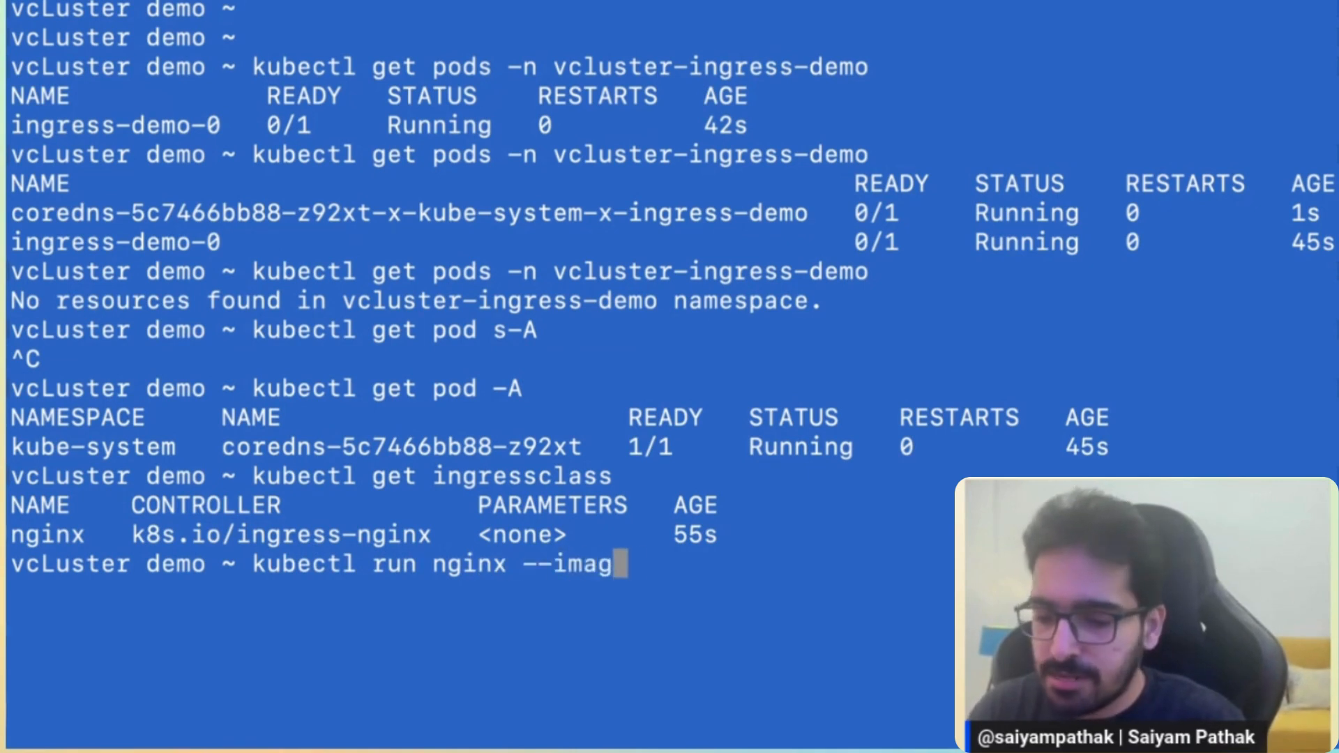
pyautogui.write('e=nginx')
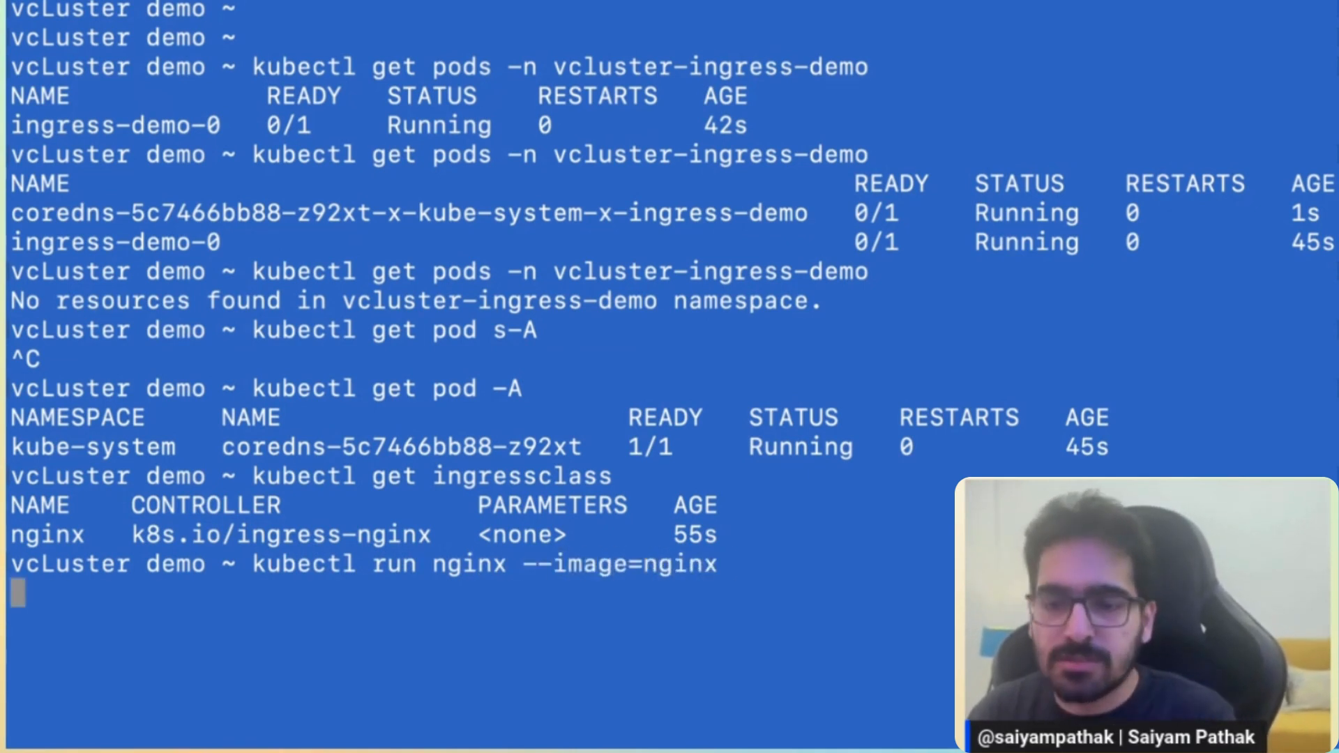
pyautogui.write('kubectl expose pod nginx -')
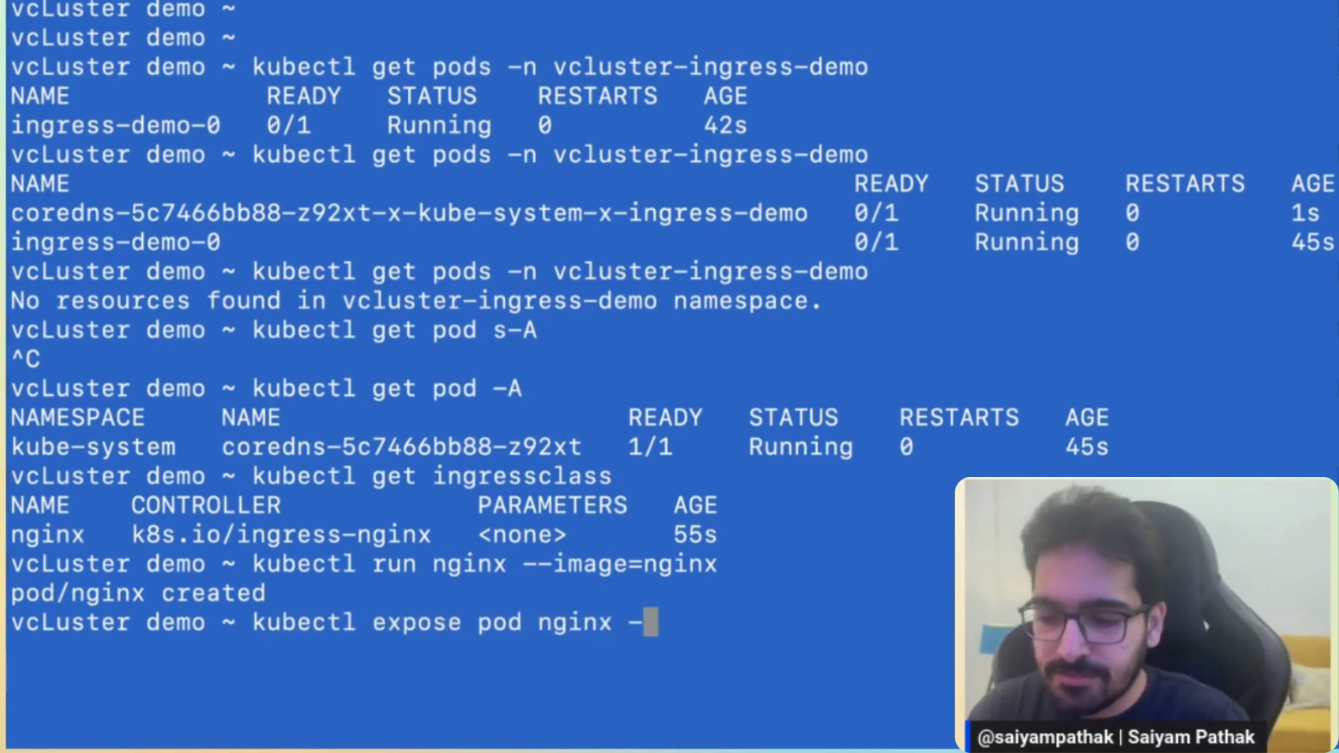
pyautogui.write('port 80')
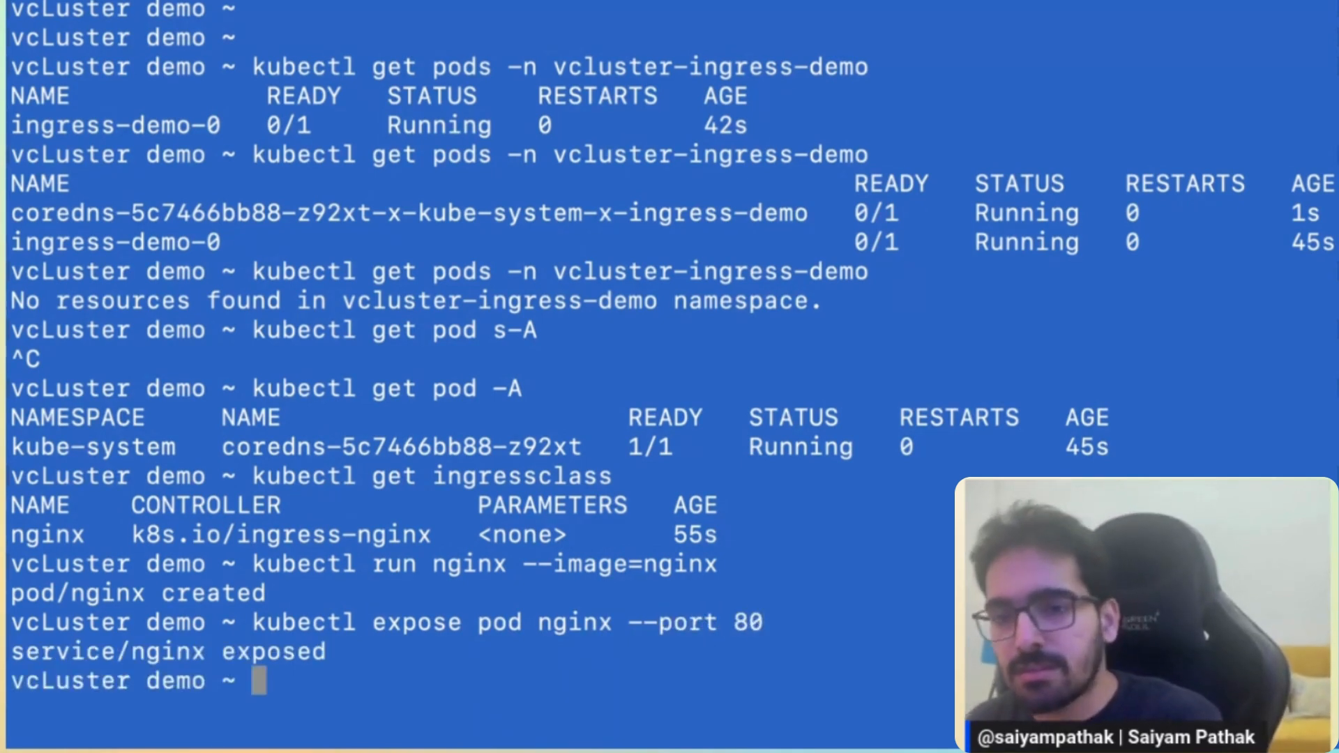
pyautogui.write('kube')
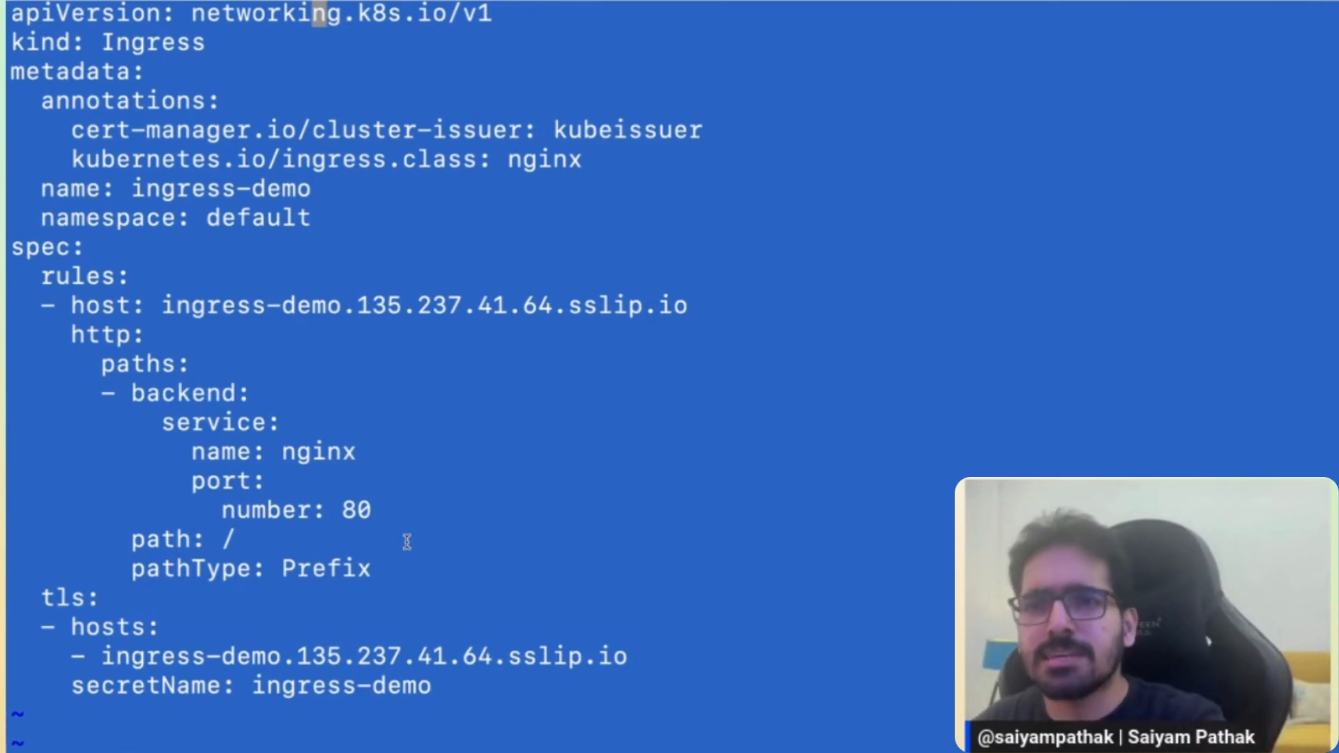
pyautogui.moveTo(301, 657)
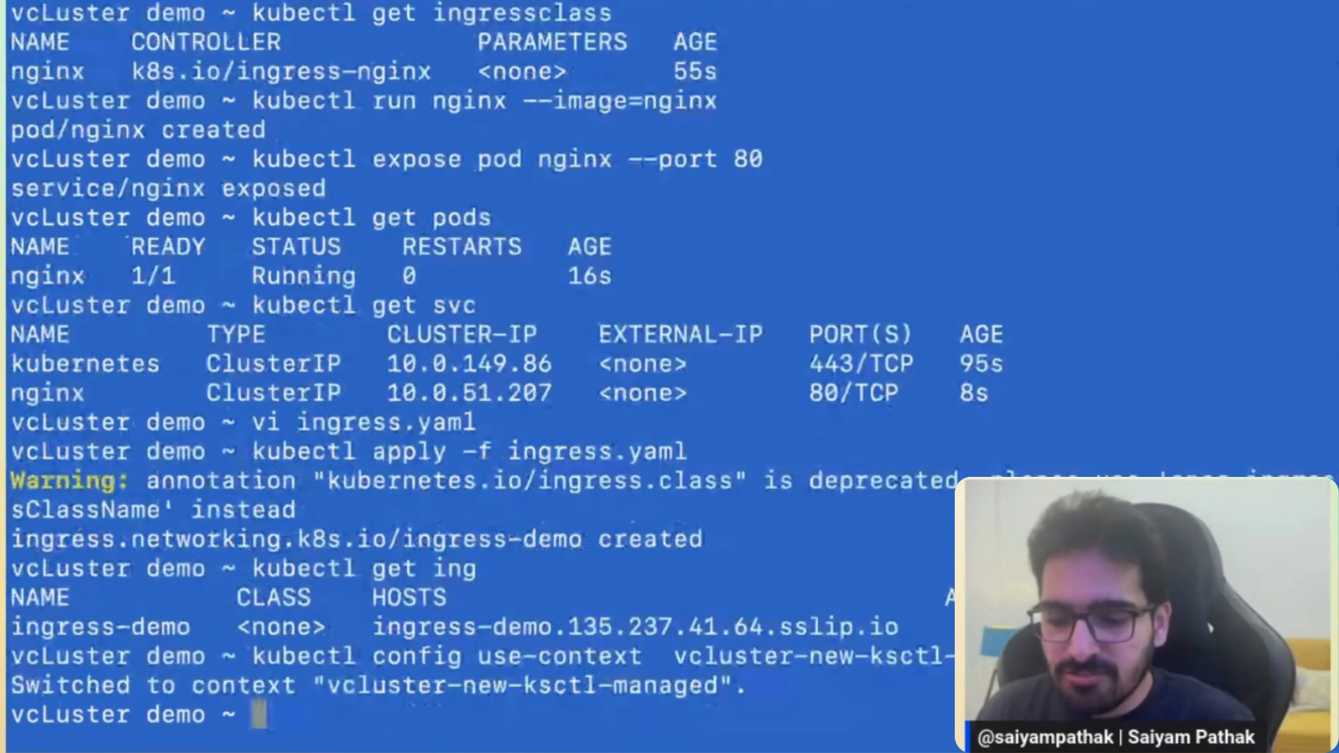
pyautogui.moveTo(709, 510)
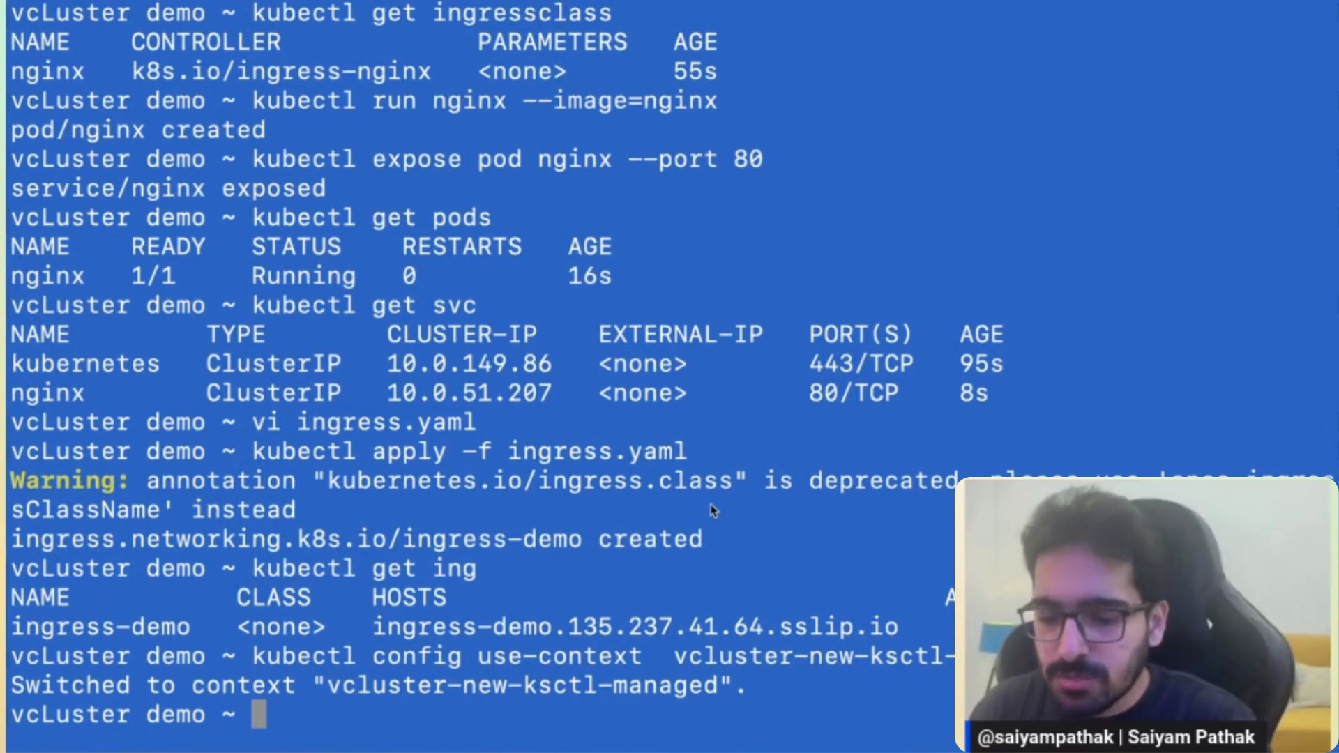
# Dump the kubeissuer ClusterIssuer as YAML to check Ready, then query the certificate
pyautogui.write('kubectl get clusterissuer kubeissuer')
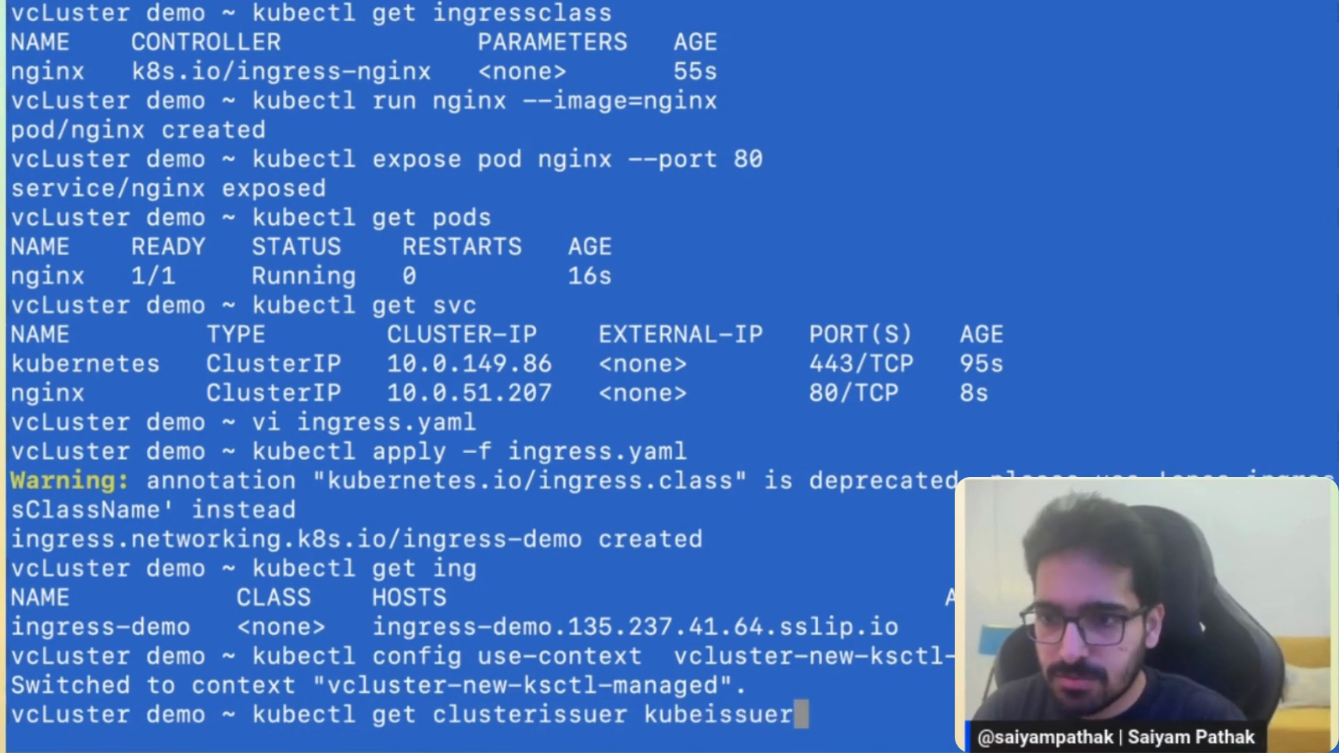
pyautogui.write('-oyaml')
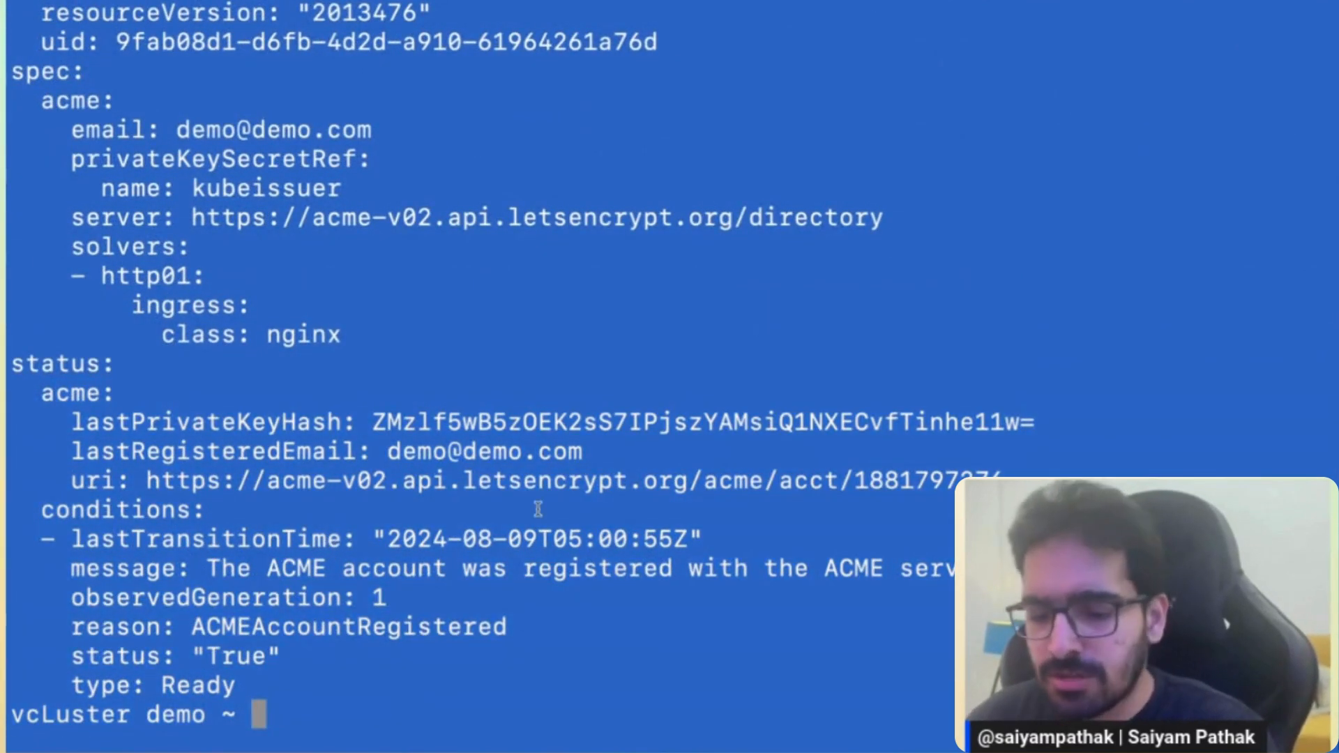
pyautogui.write('kube')
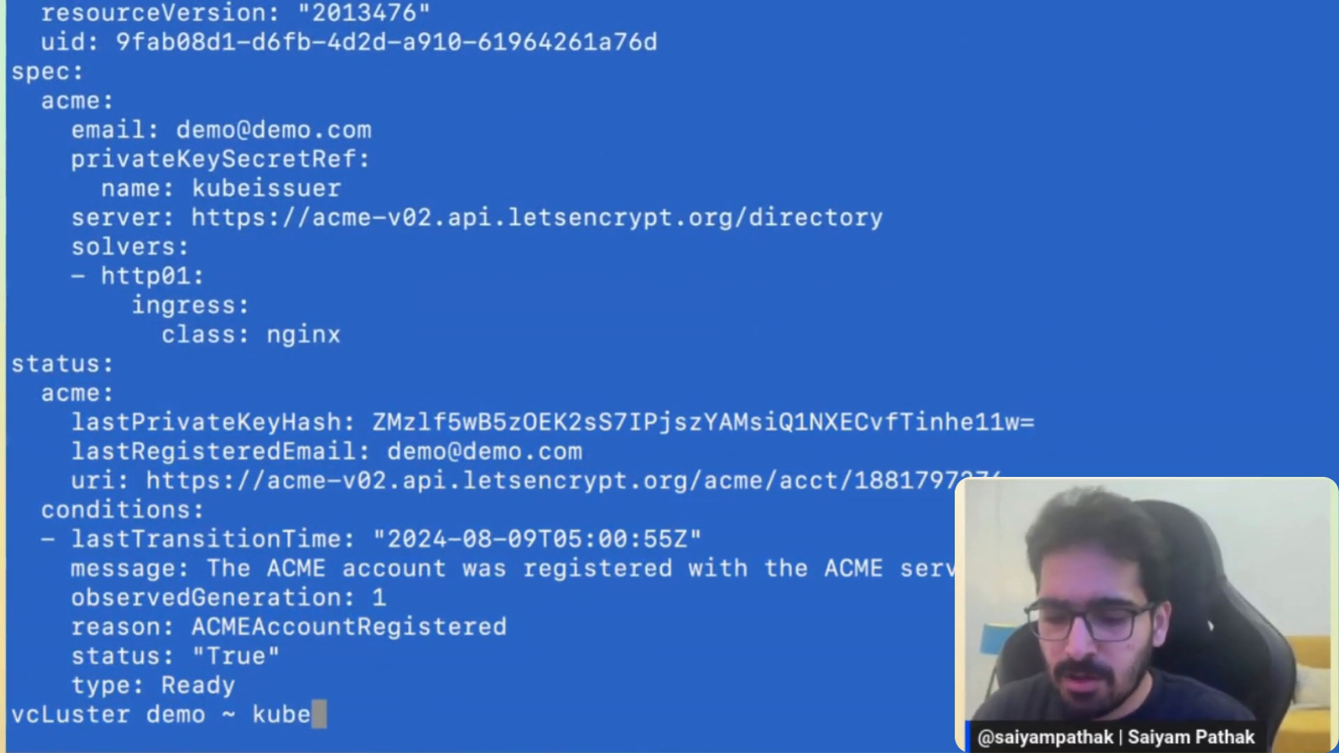
pyautogui.write('ctl get certi')
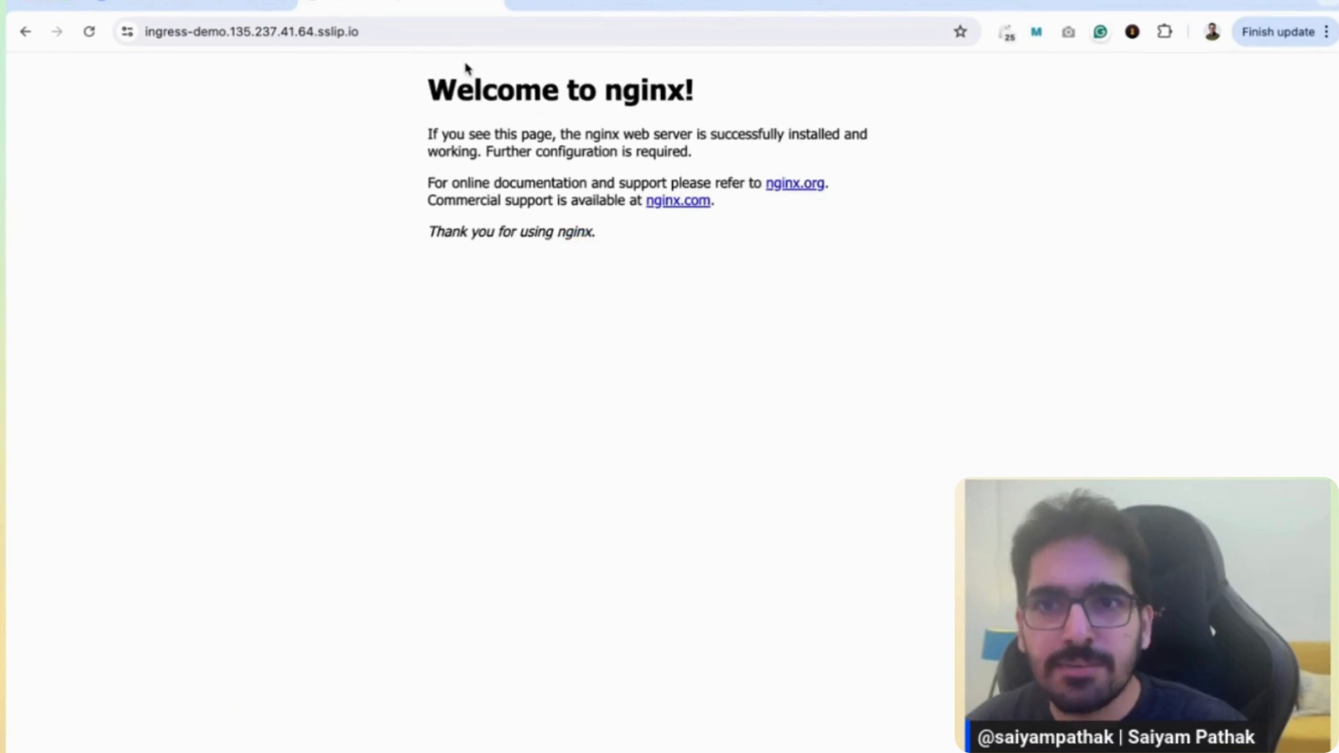
# View the site's connection info showing a secure connection and valid certificate
pyautogui.click(125, 31)
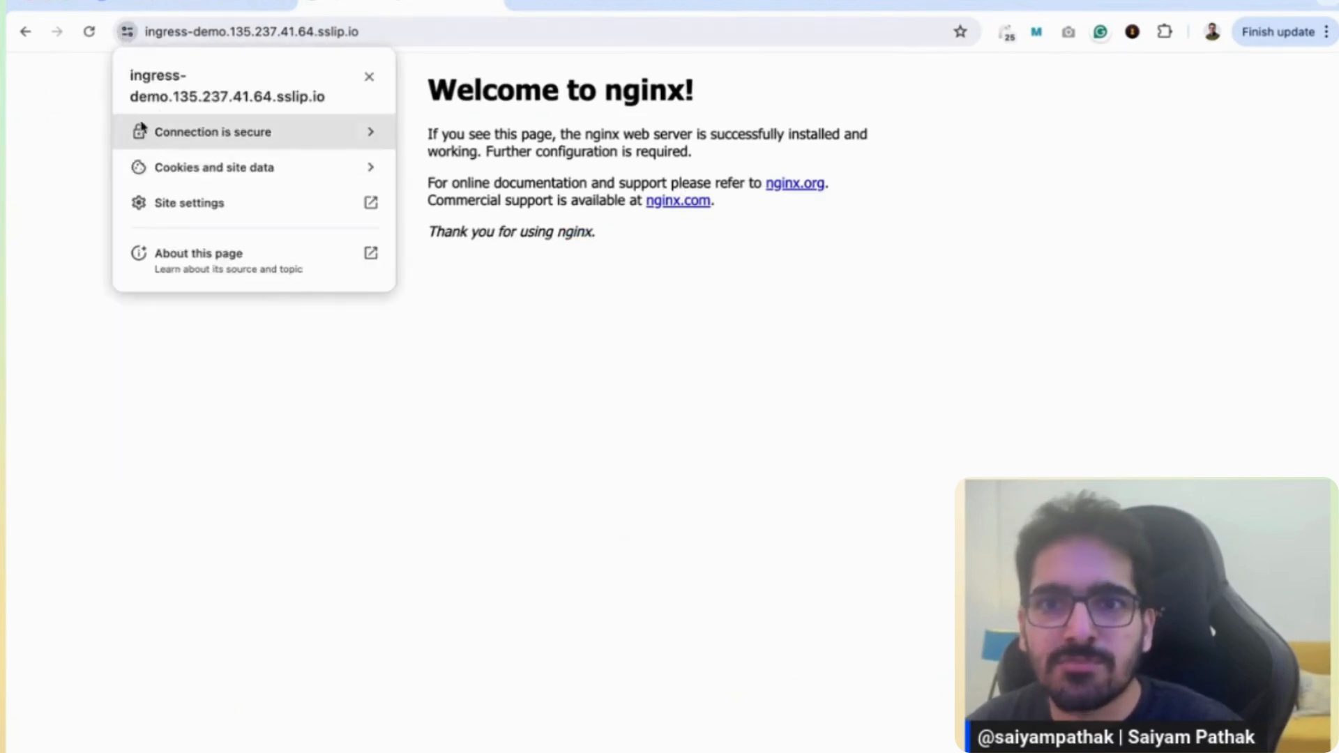
pyautogui.click(213, 131)
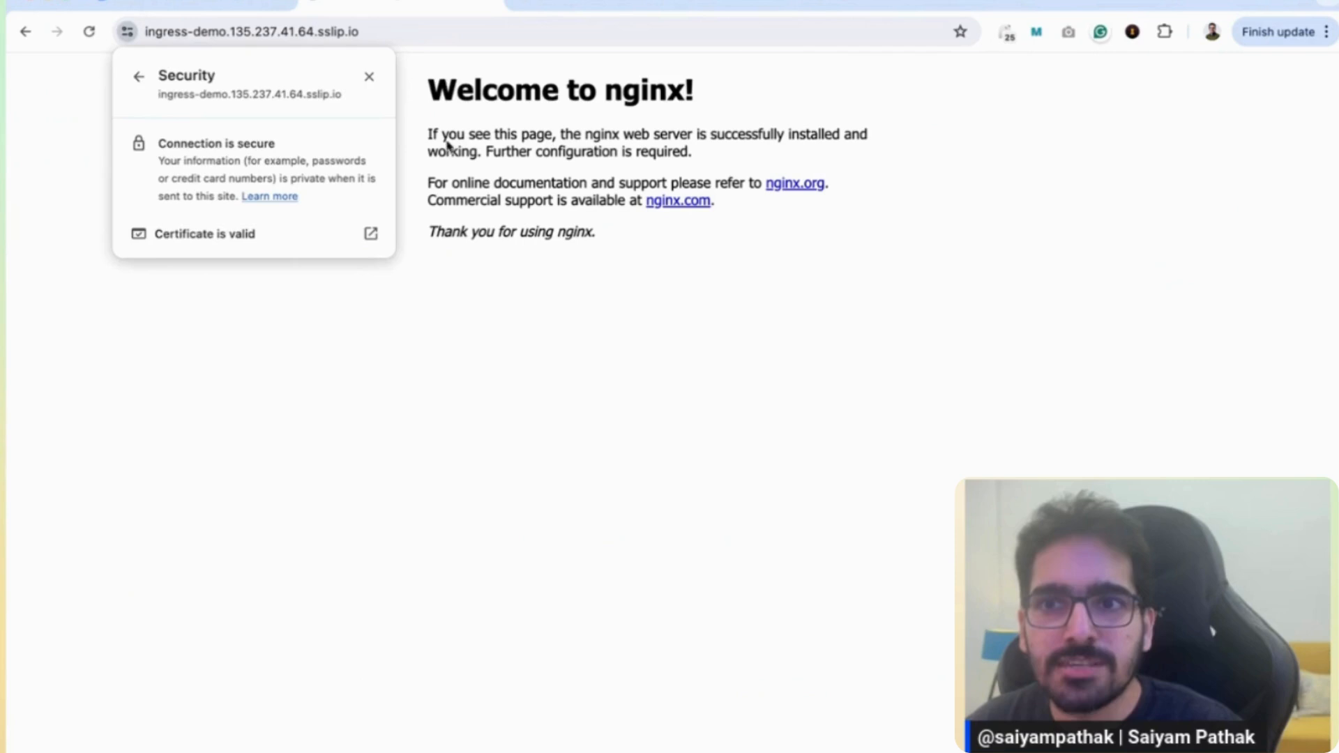
pyautogui.click(369, 77)
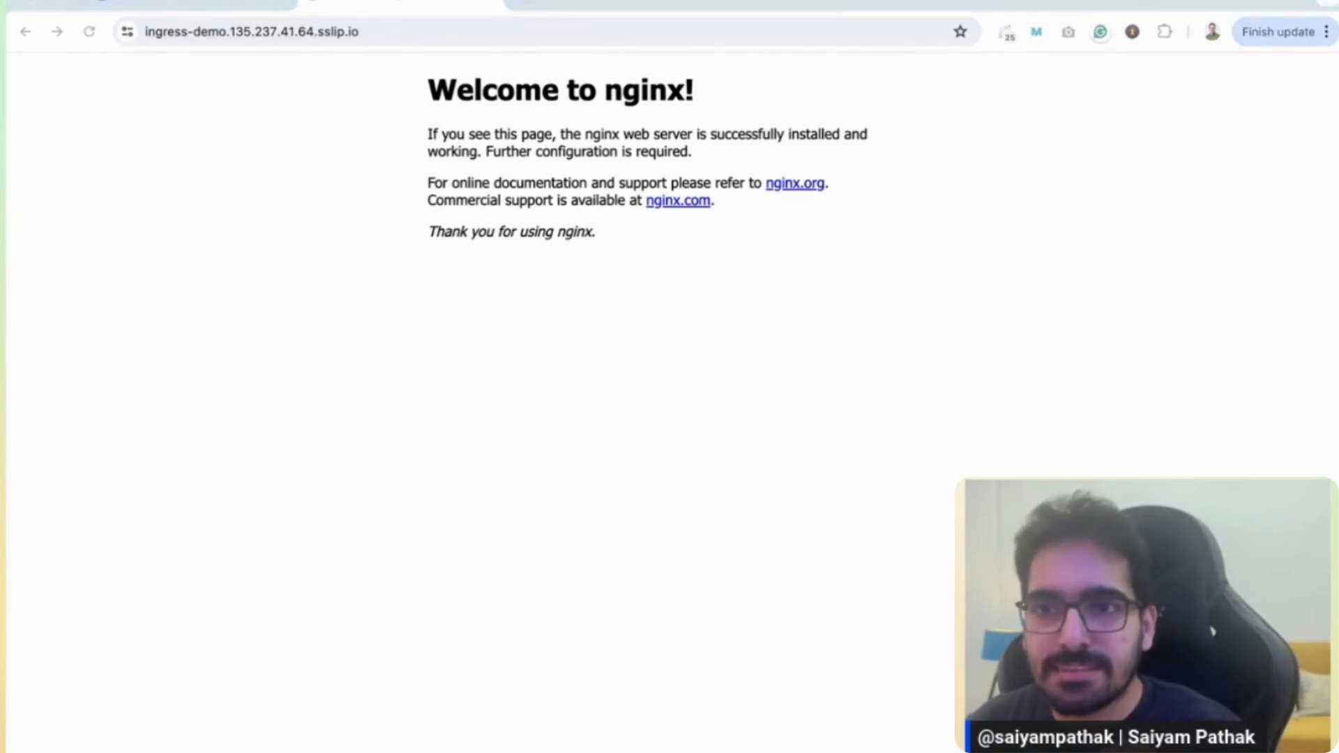